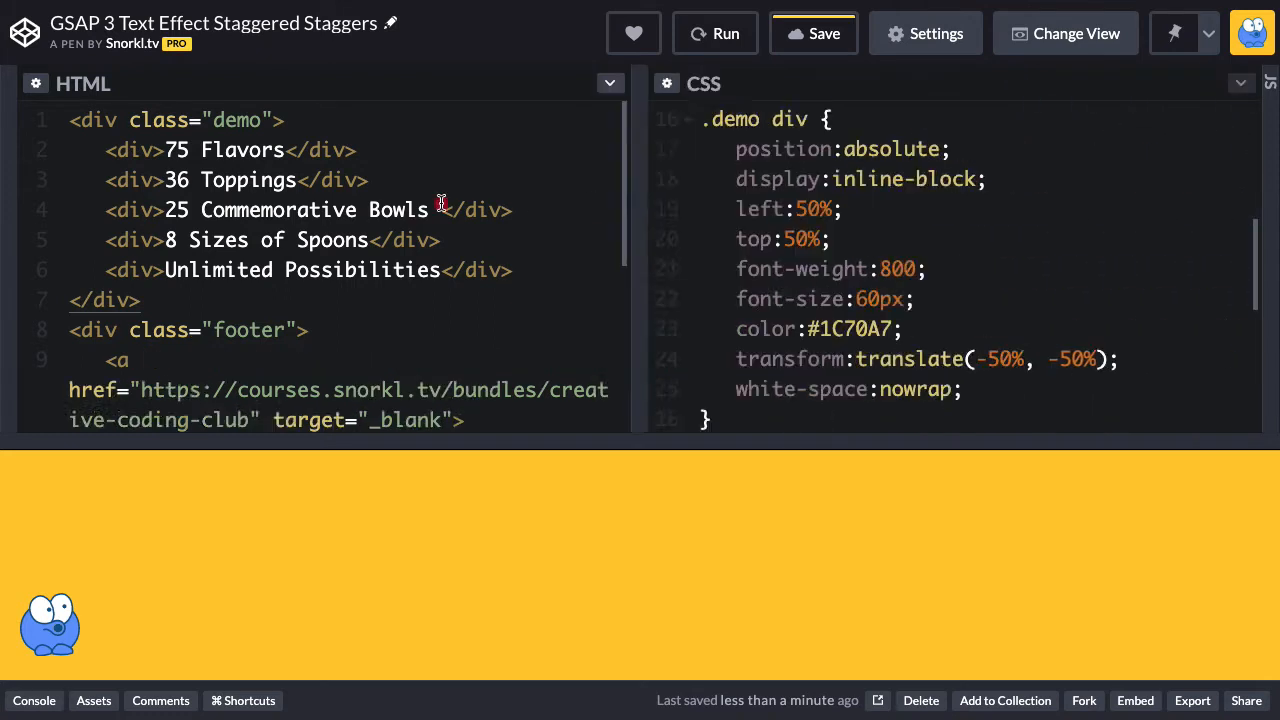
Collapse the HTML editor panel to give the JavaScript code more room.
click(608, 84)
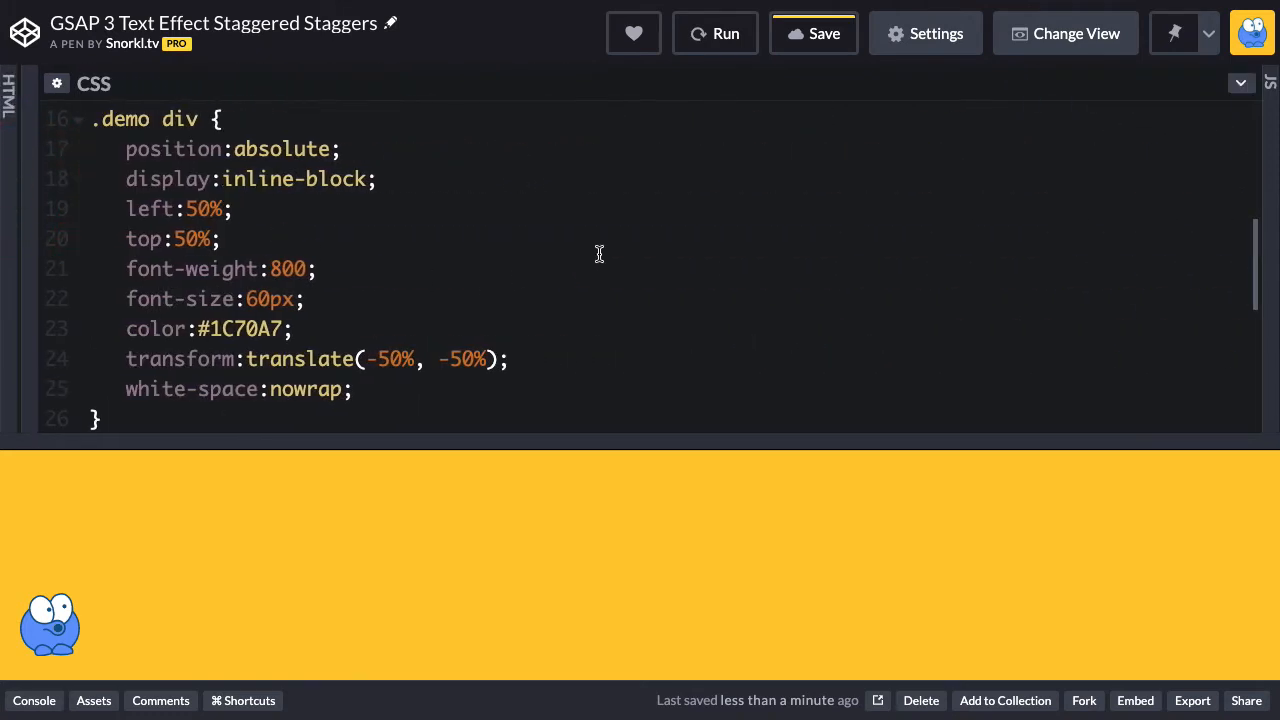
mouse_move(400, 564)
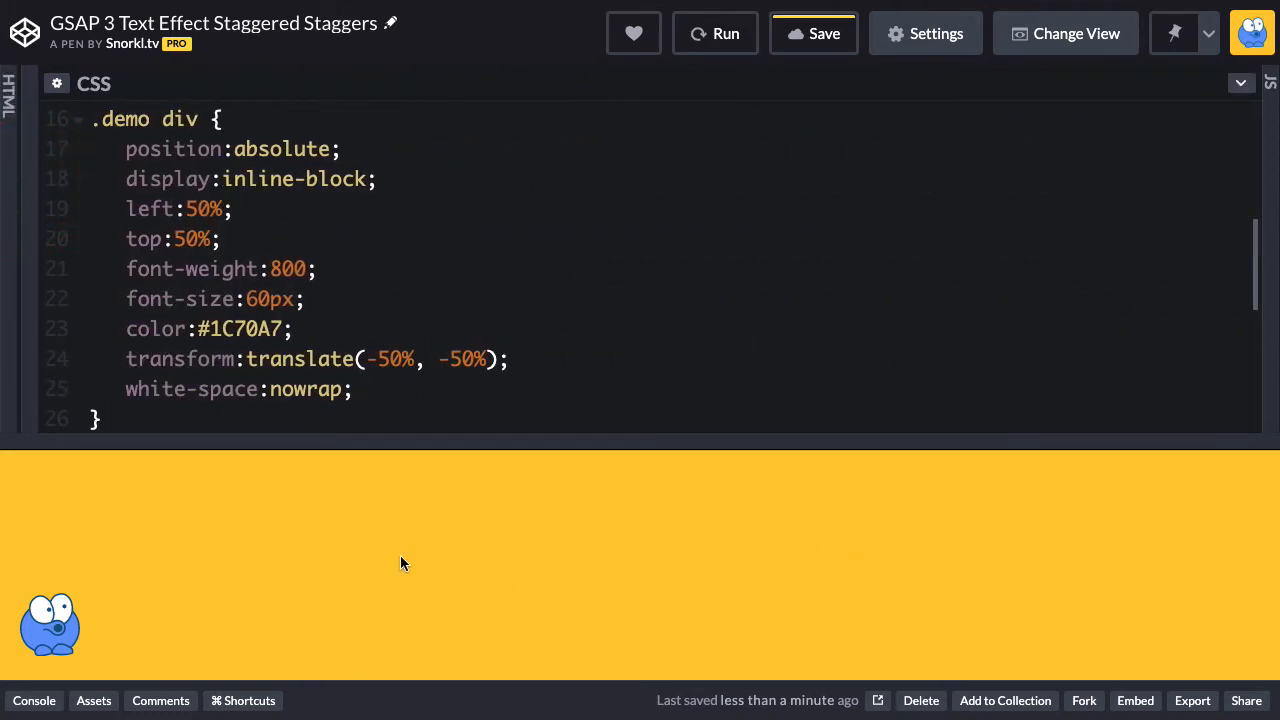
mouse_move(1184, 198)
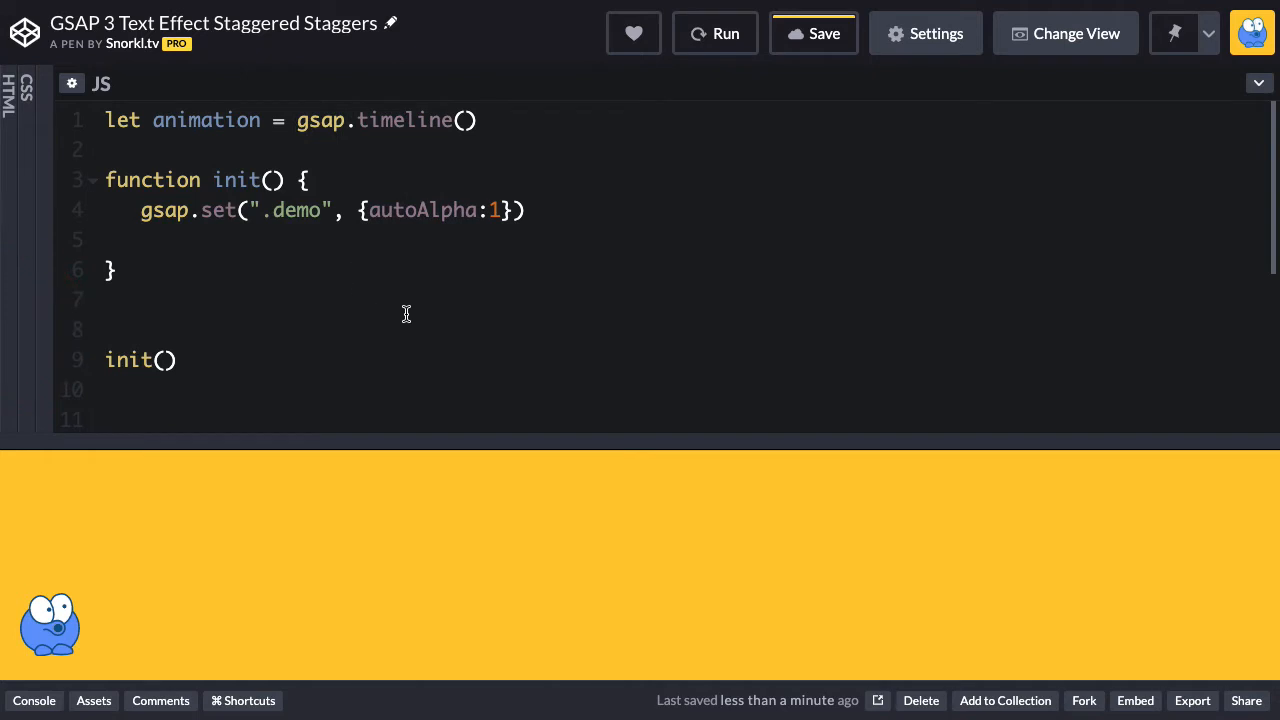
mouse_move(548, 112)
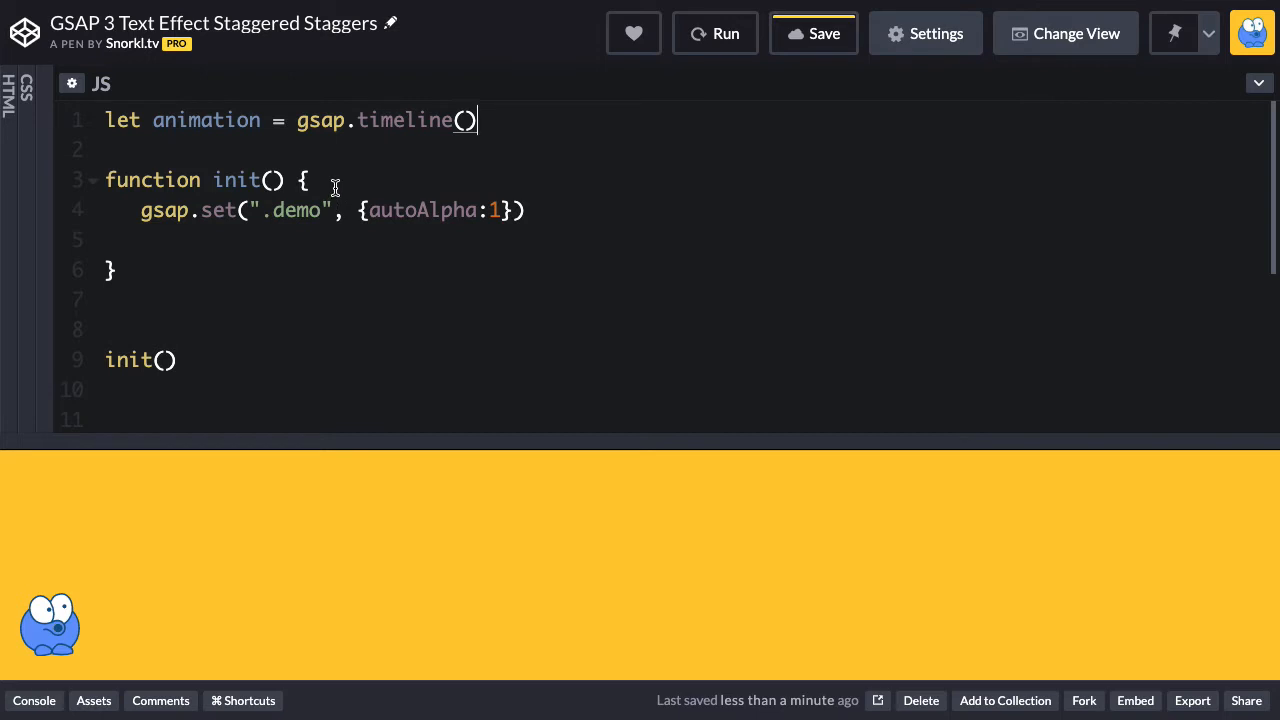
mouse_move(508, 236)
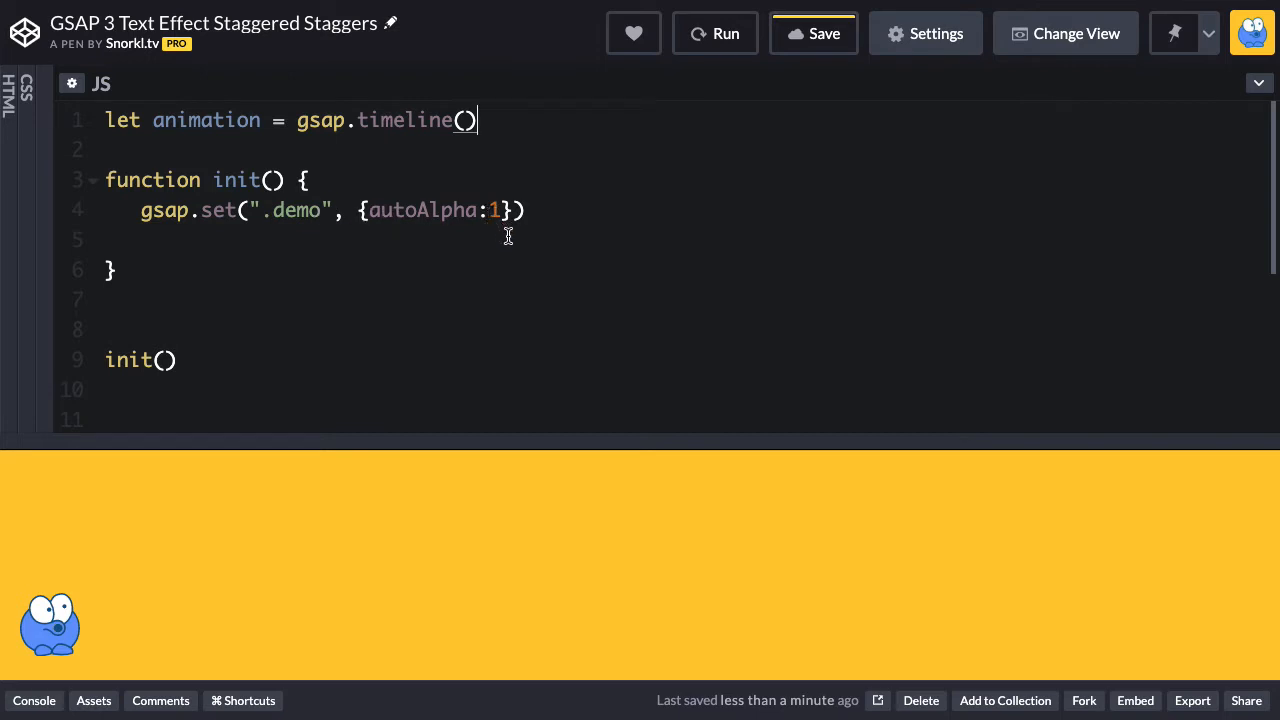
mouse_move(208, 258)
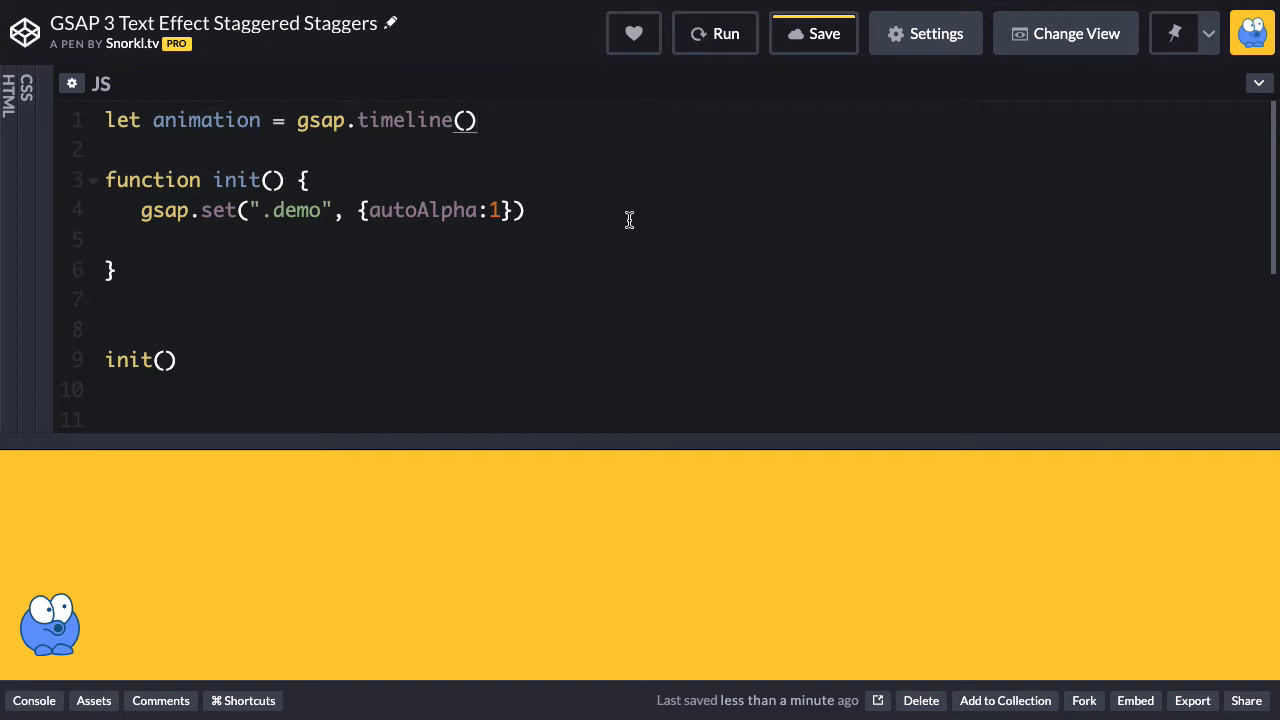
Rerun the pen so the five text lines render stacked at the preview's center.
click(716, 32)
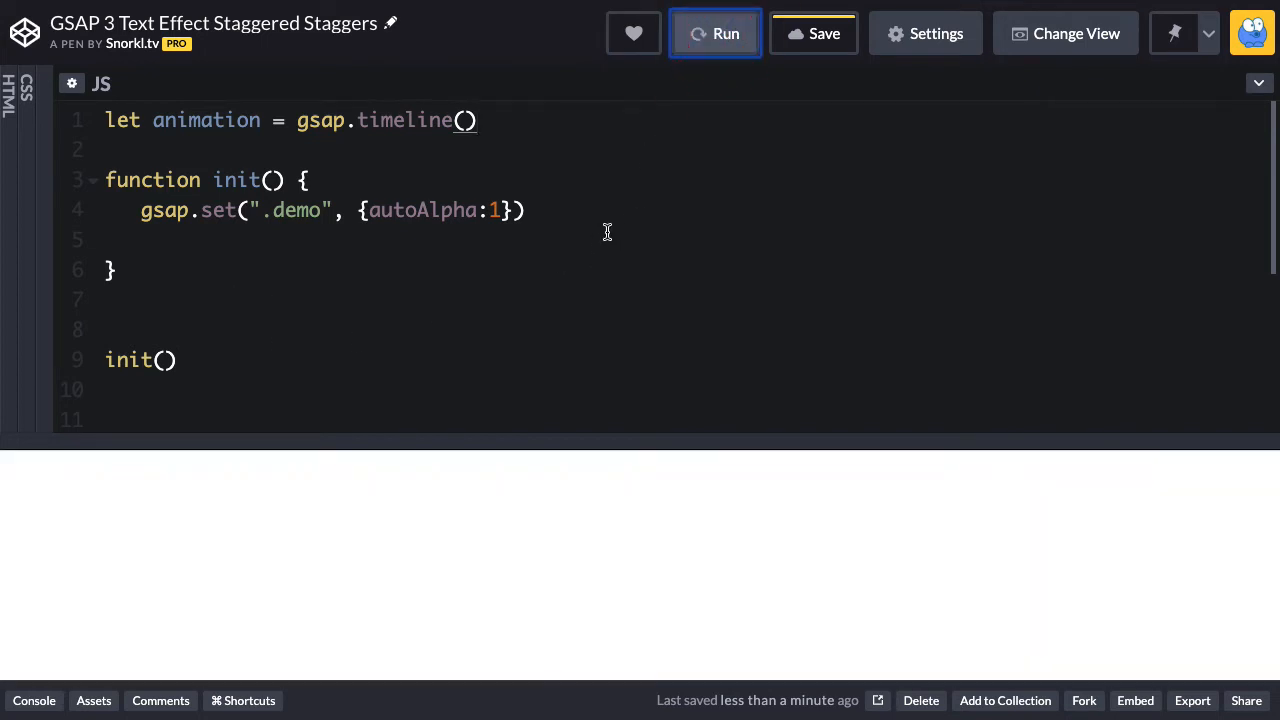
click(726, 32)
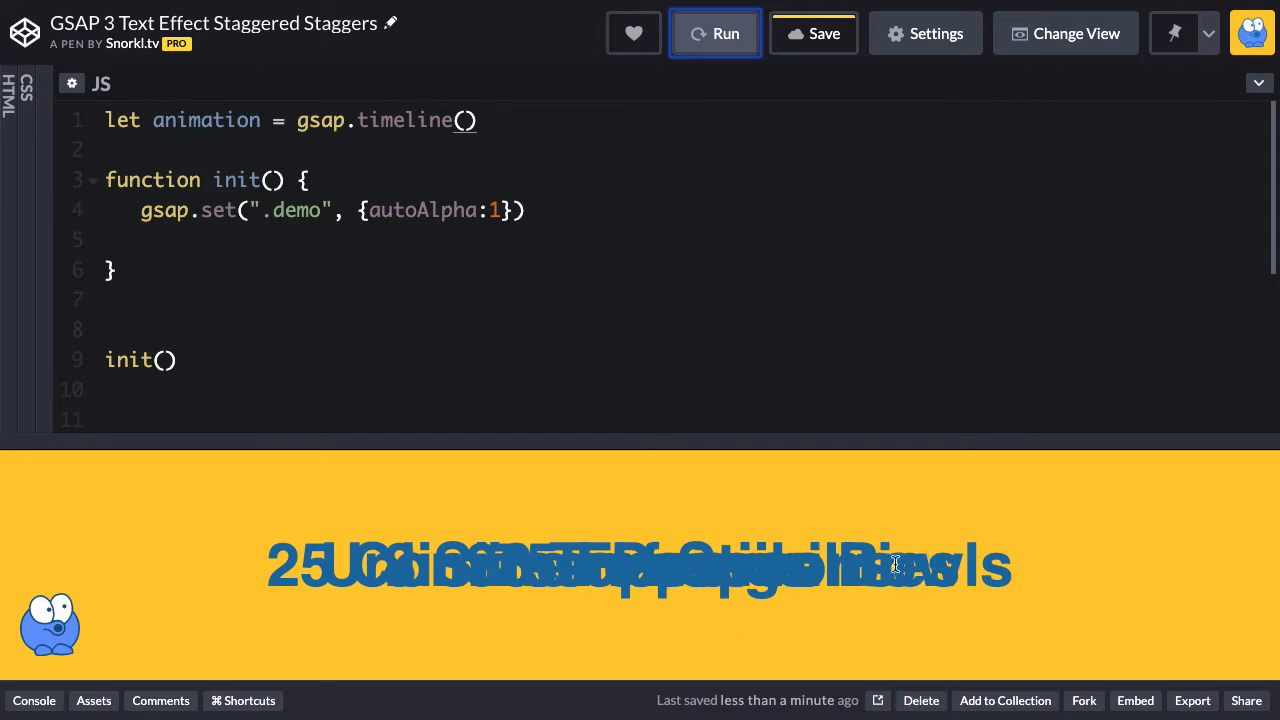
mouse_move(770, 578)
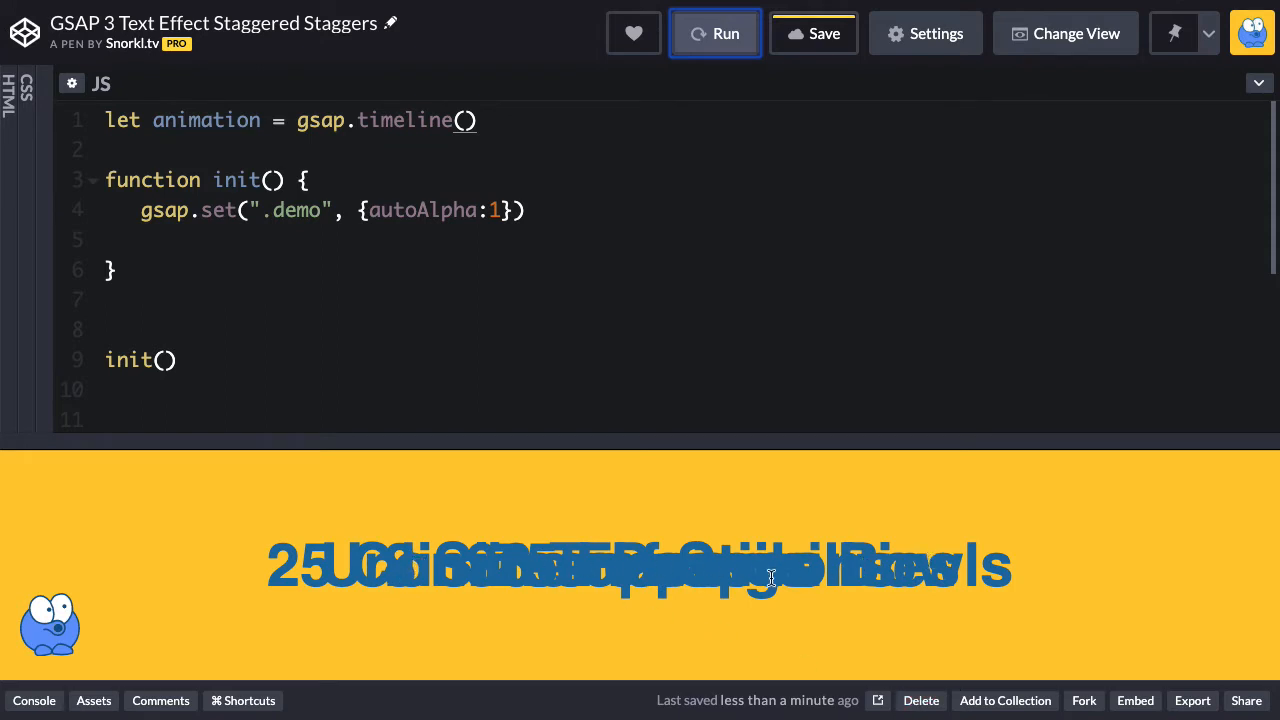
mouse_move(720, 576)
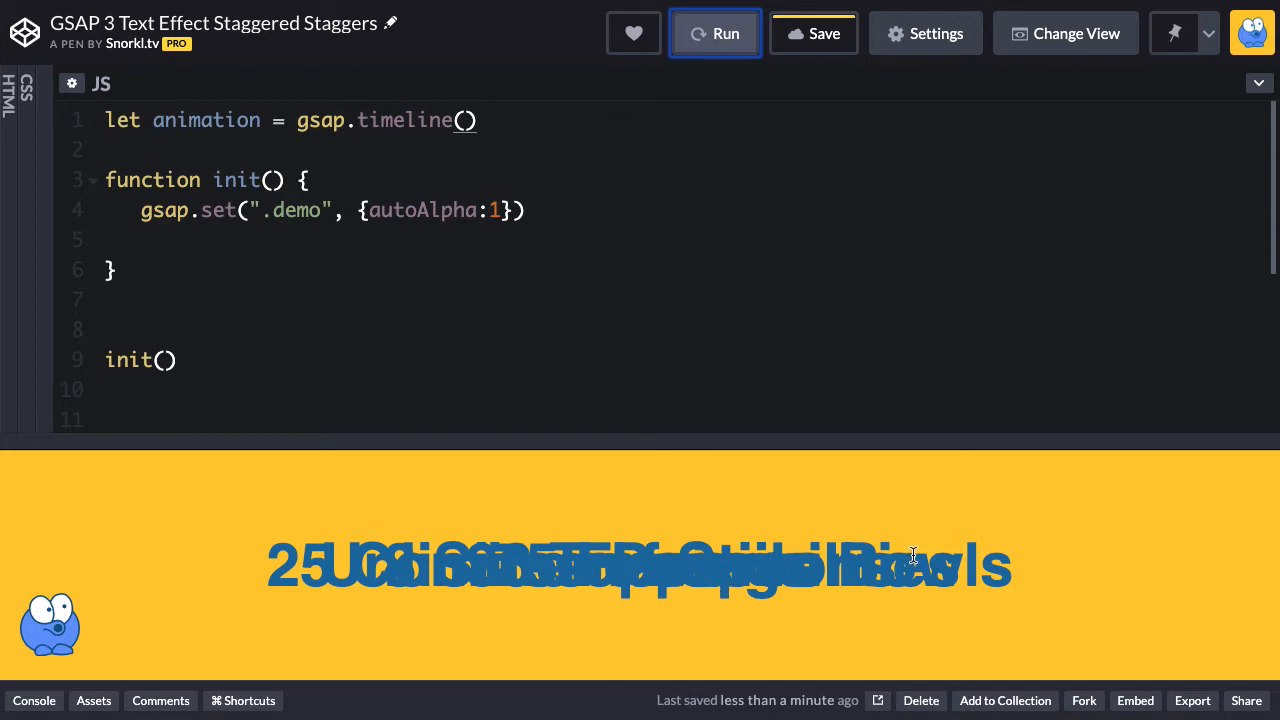
mouse_move(1022, 646)
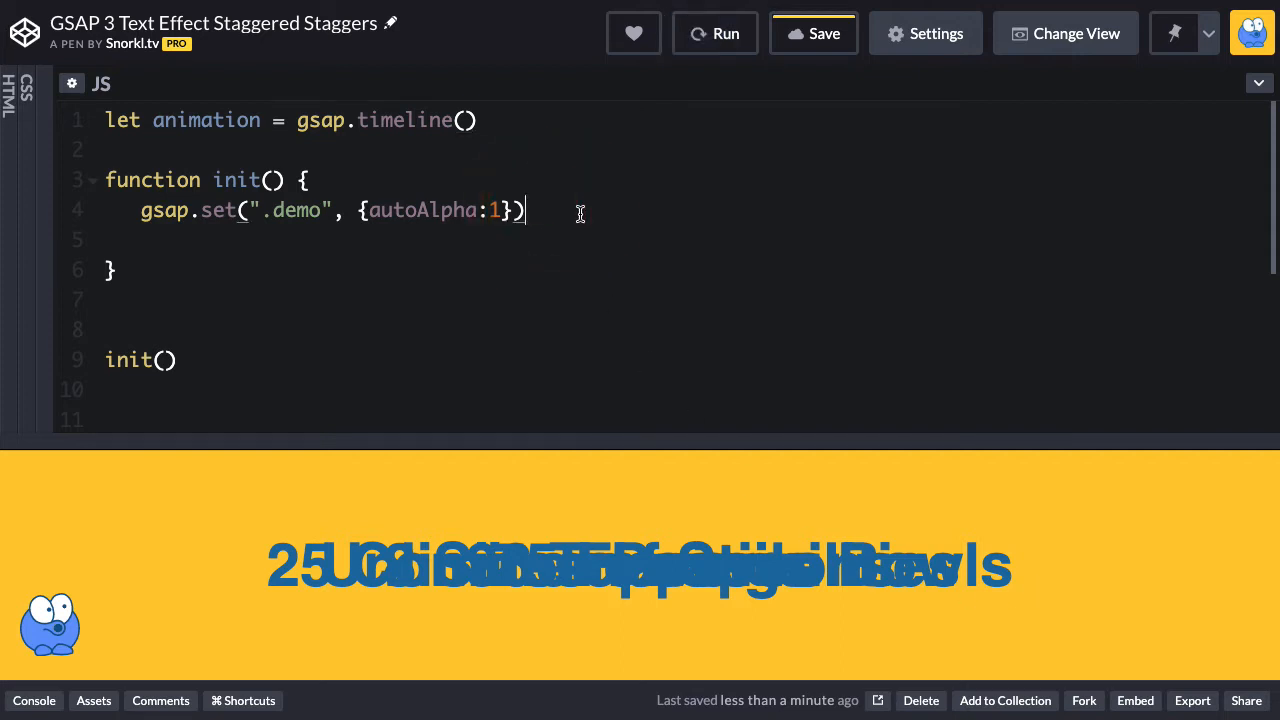
Write animation.from(".demo div", {y:80, opacity:0}) and rerun to check it.
text(animation.from)
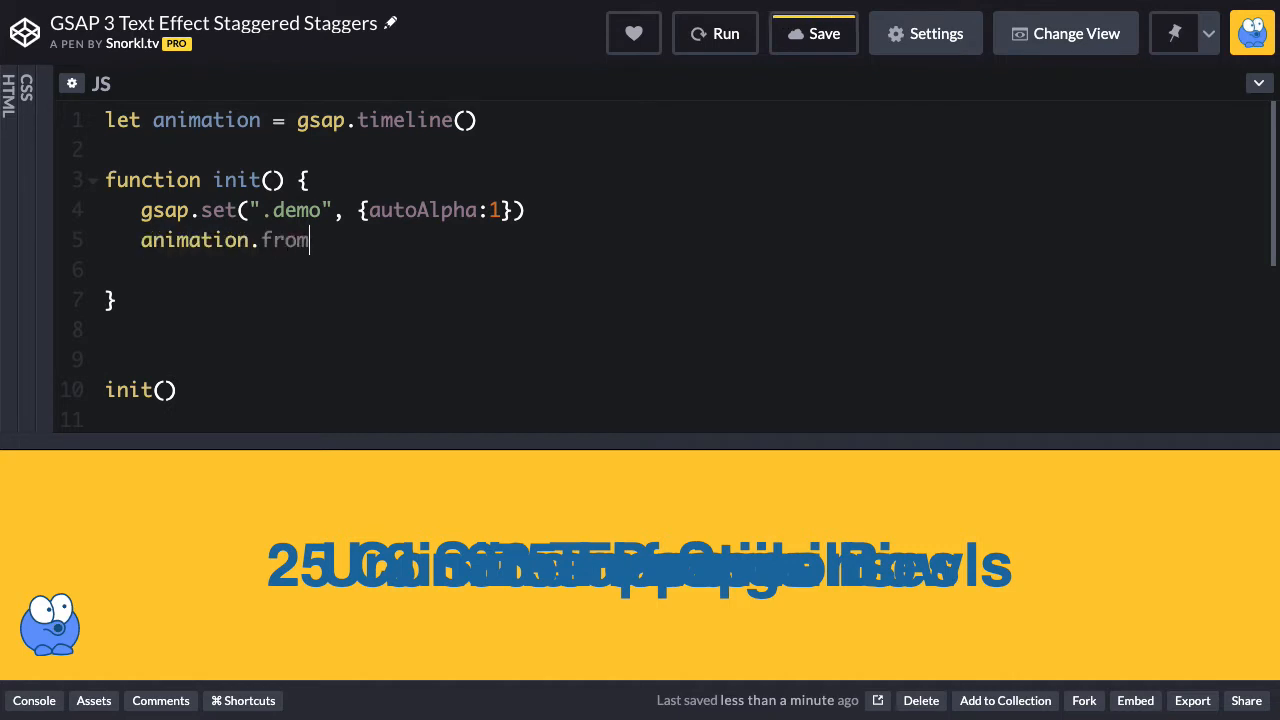
text((""))
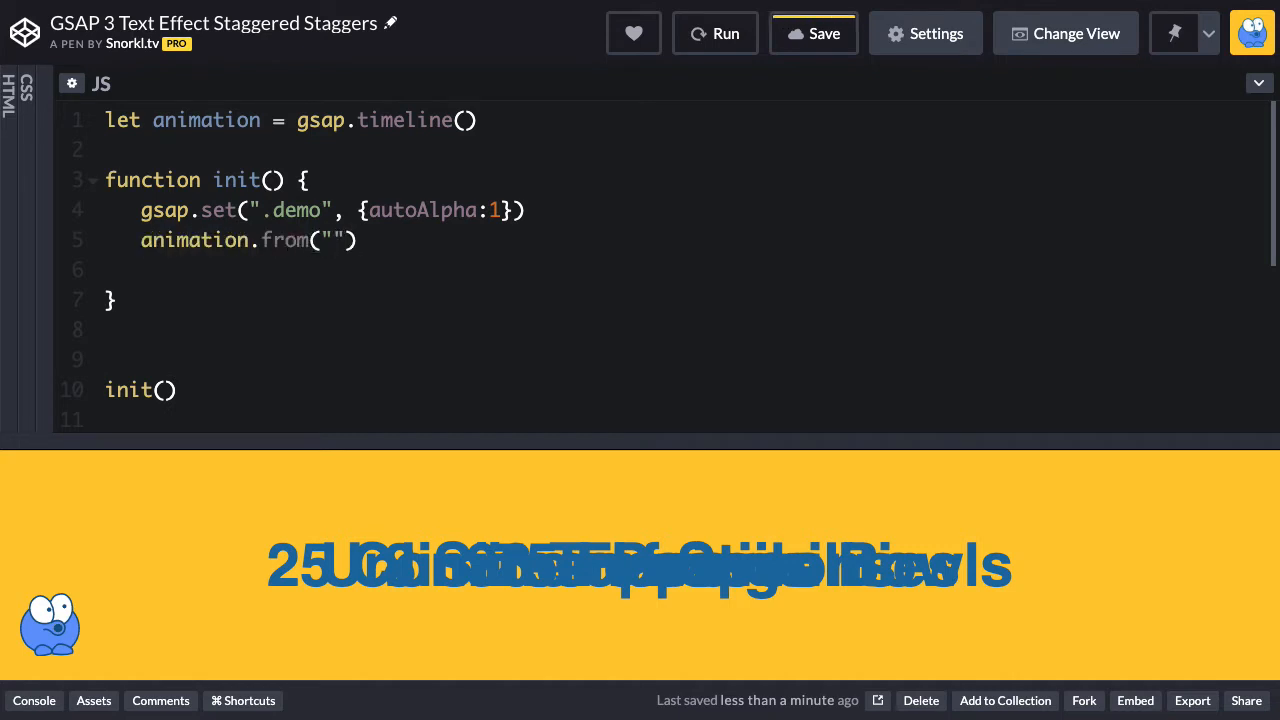
text(.demo div)
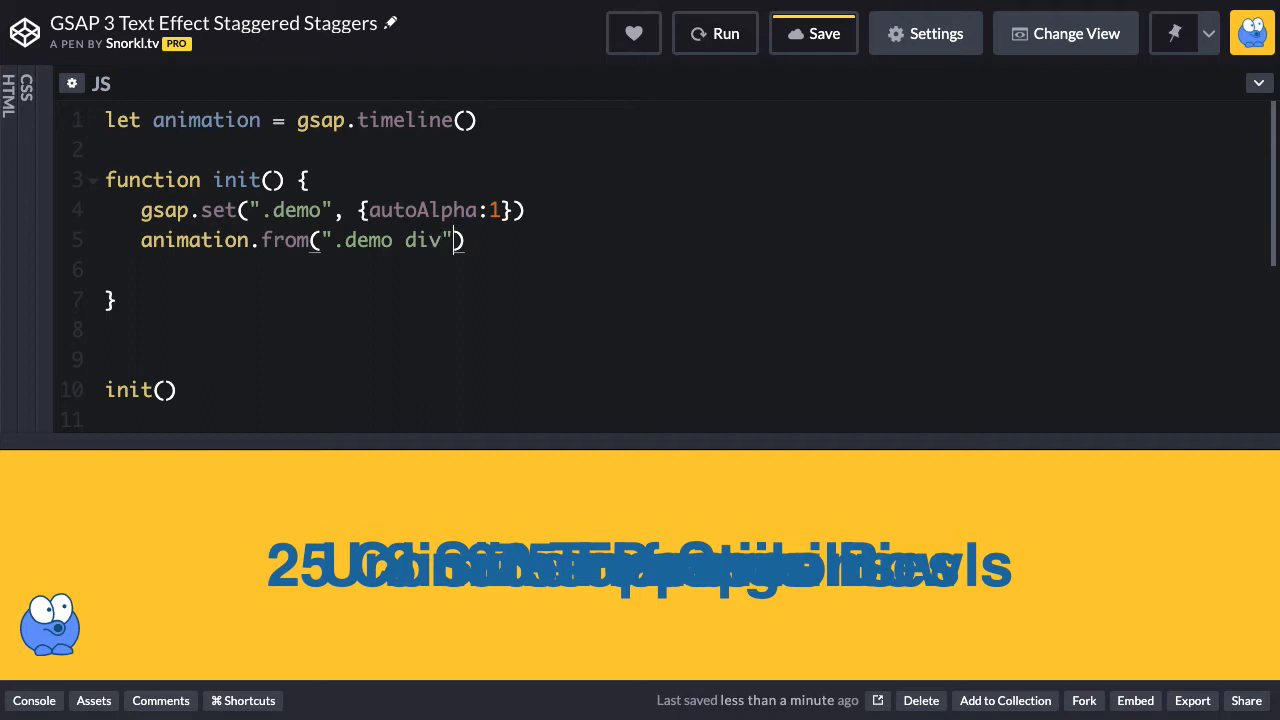
text(,)
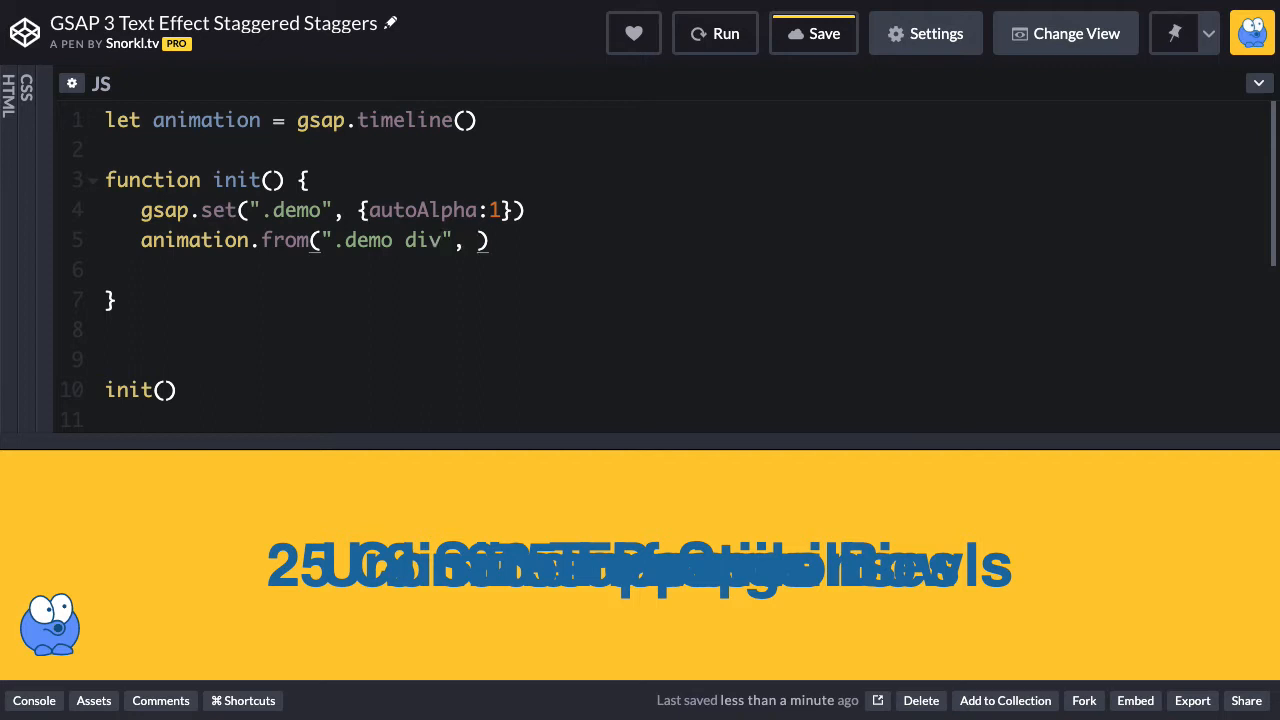
text({y:)
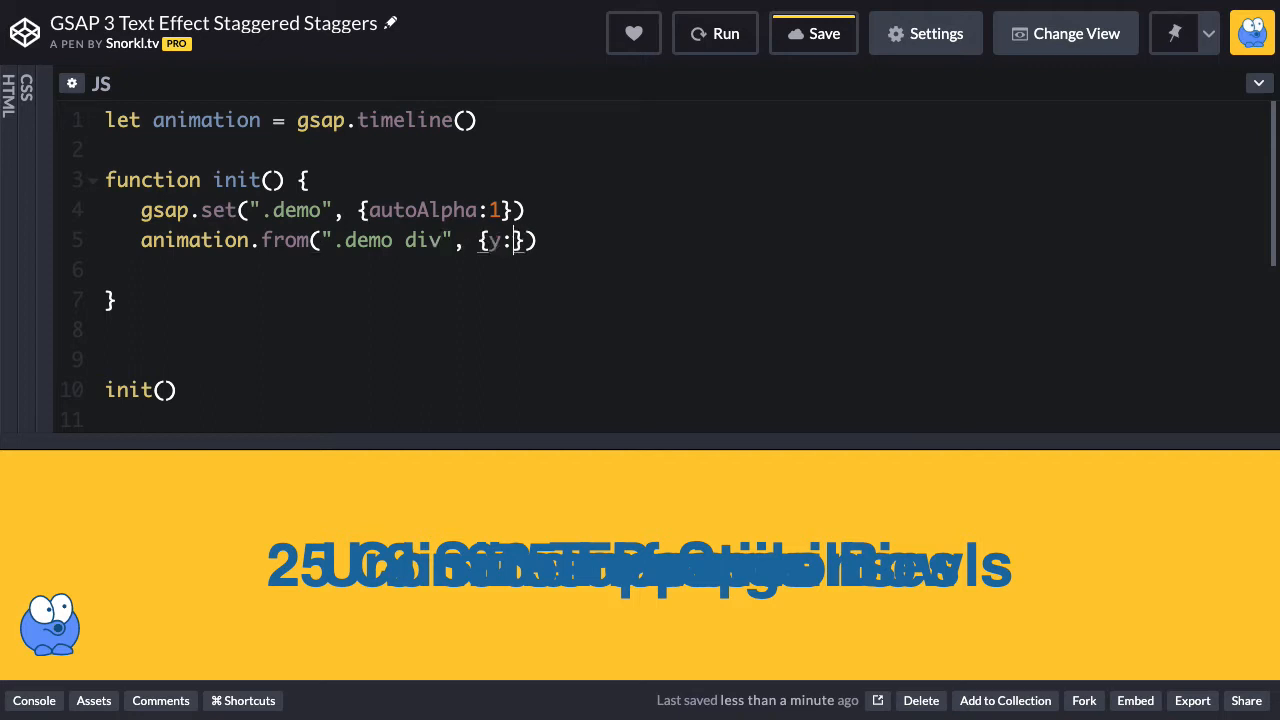
text(80)
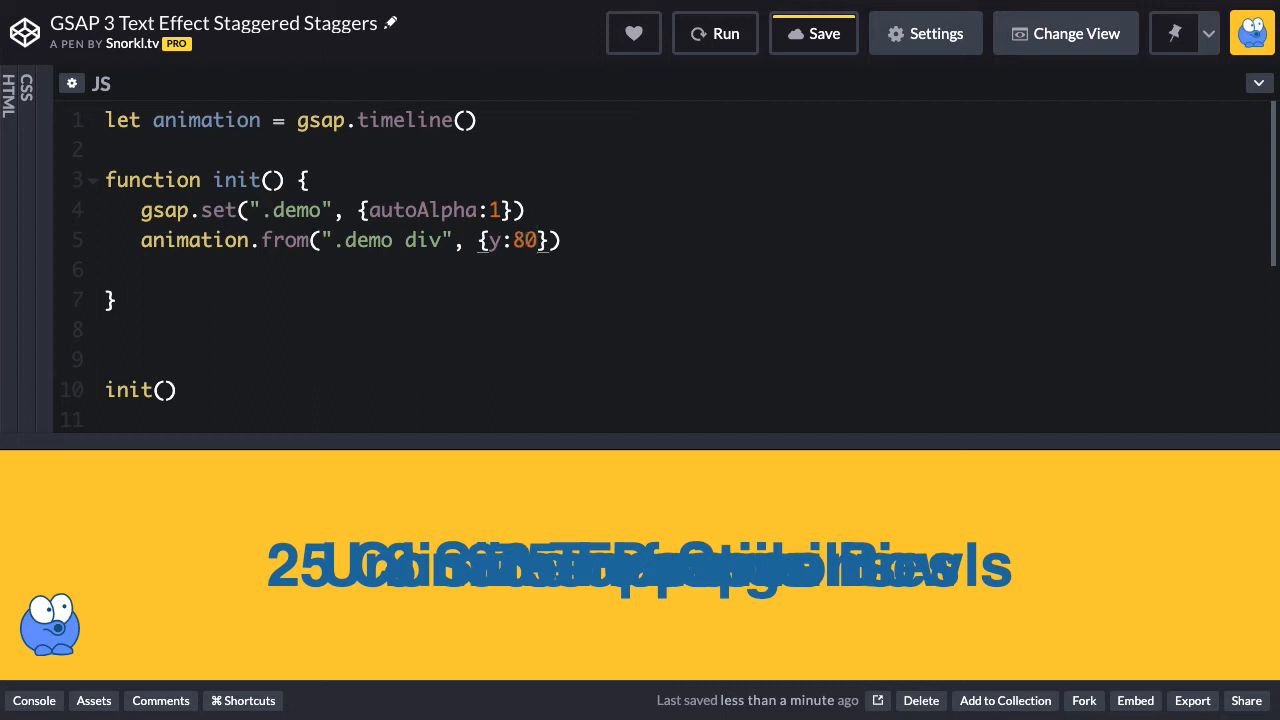
text(, opaci)
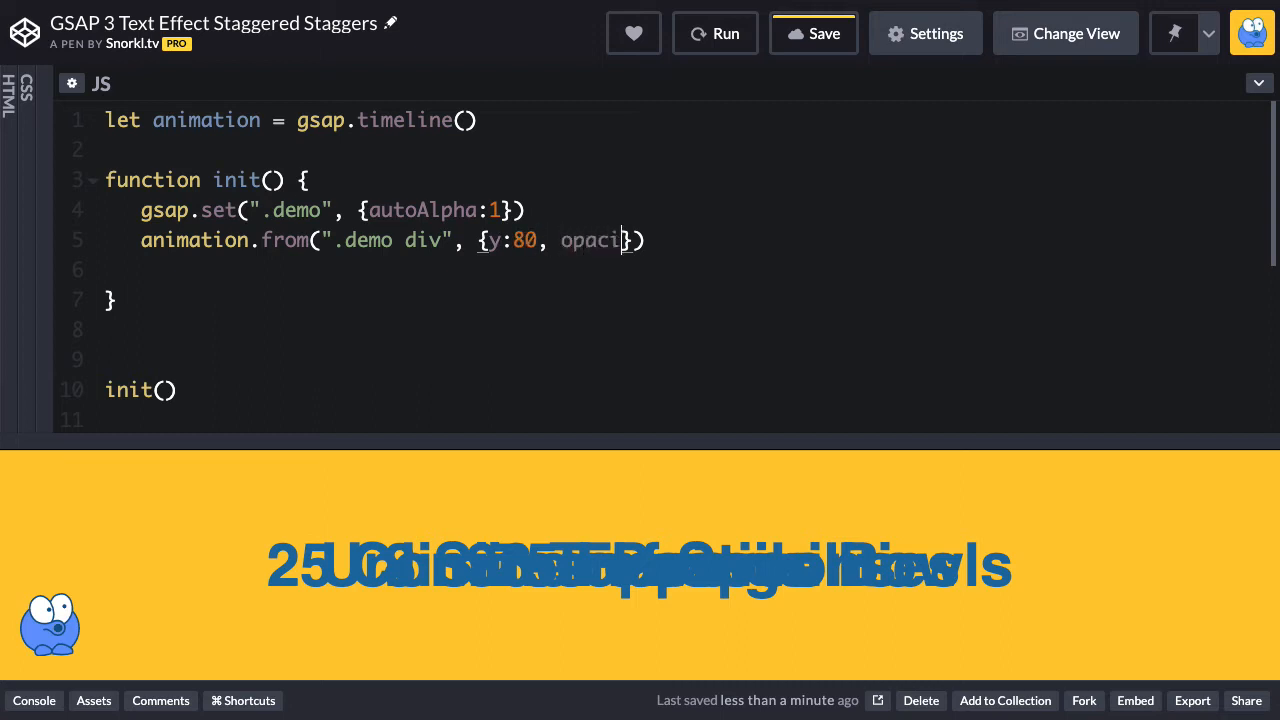
text(ty:0)
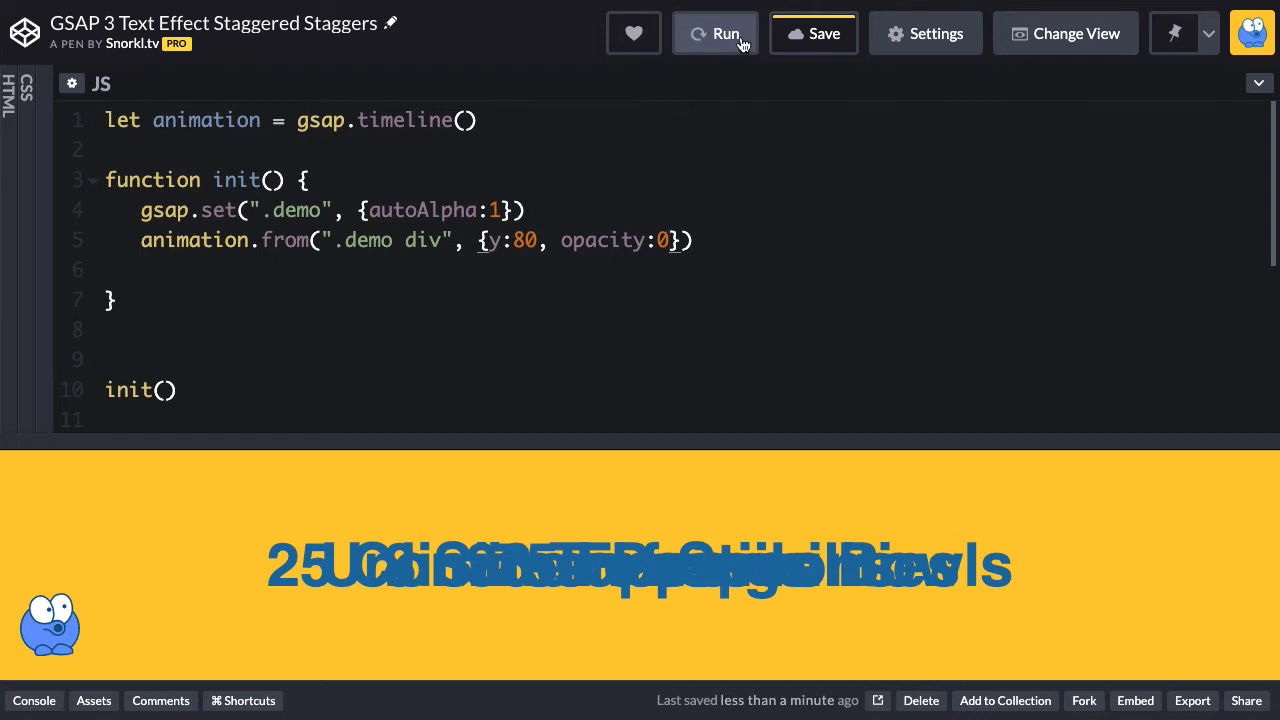
click(716, 32)
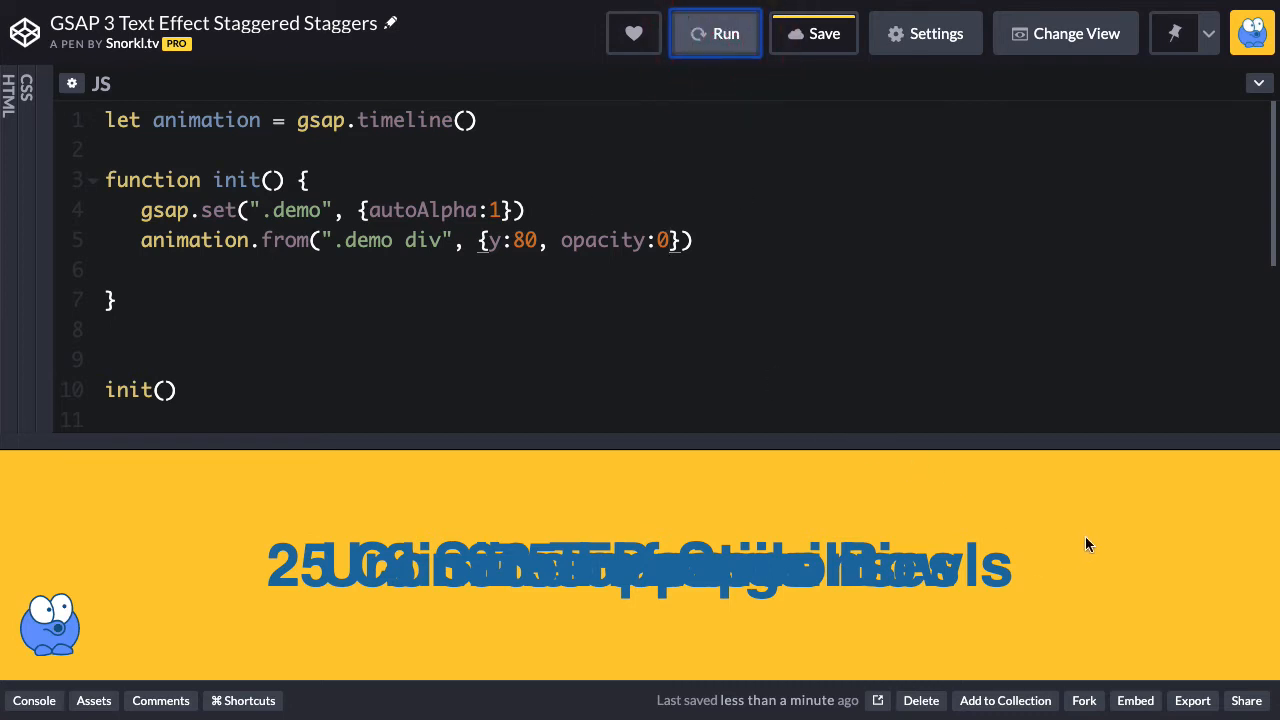
mouse_move(880, 404)
text(, stagger)
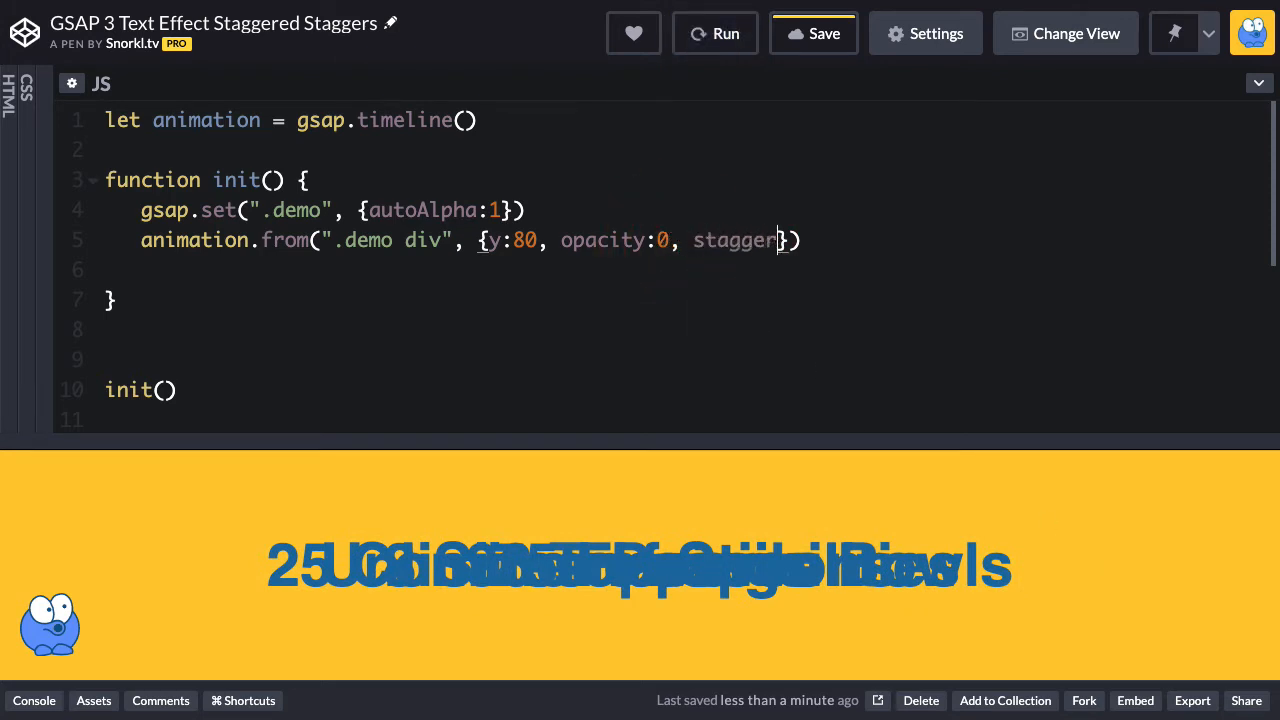
Add stagger:0.5 to the from() tween's properties.
text(:)
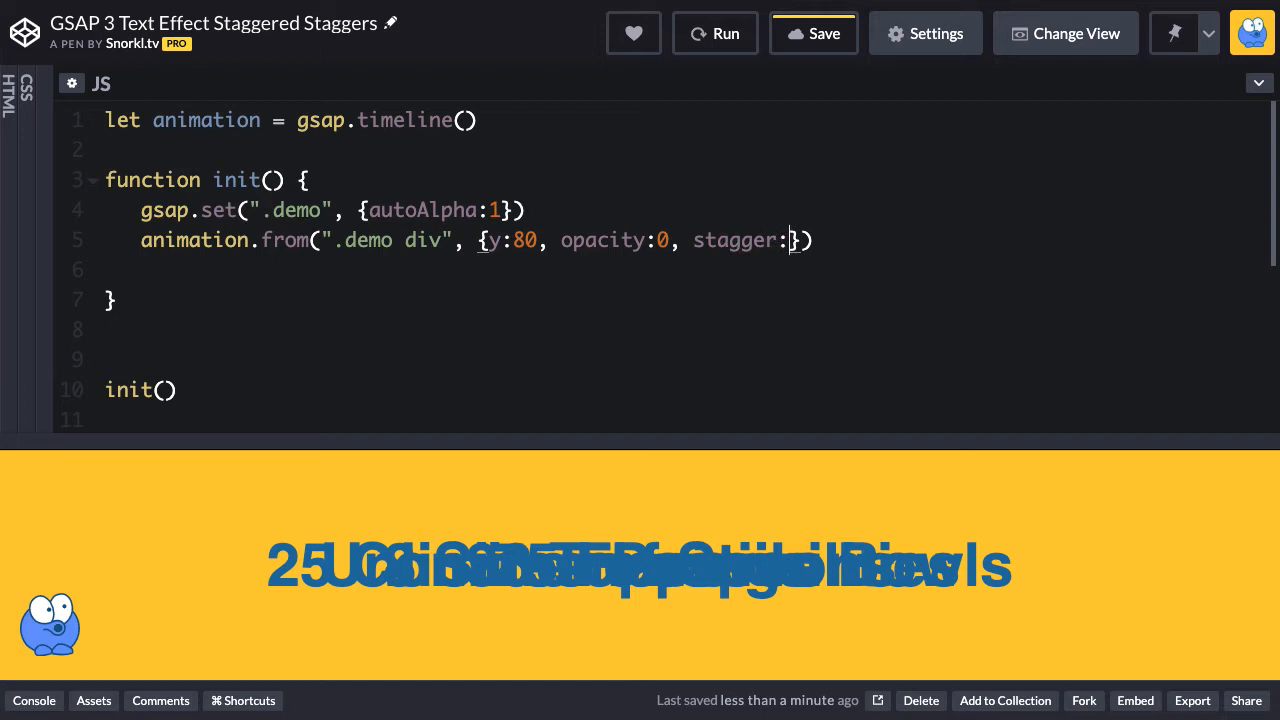
text(0.5)
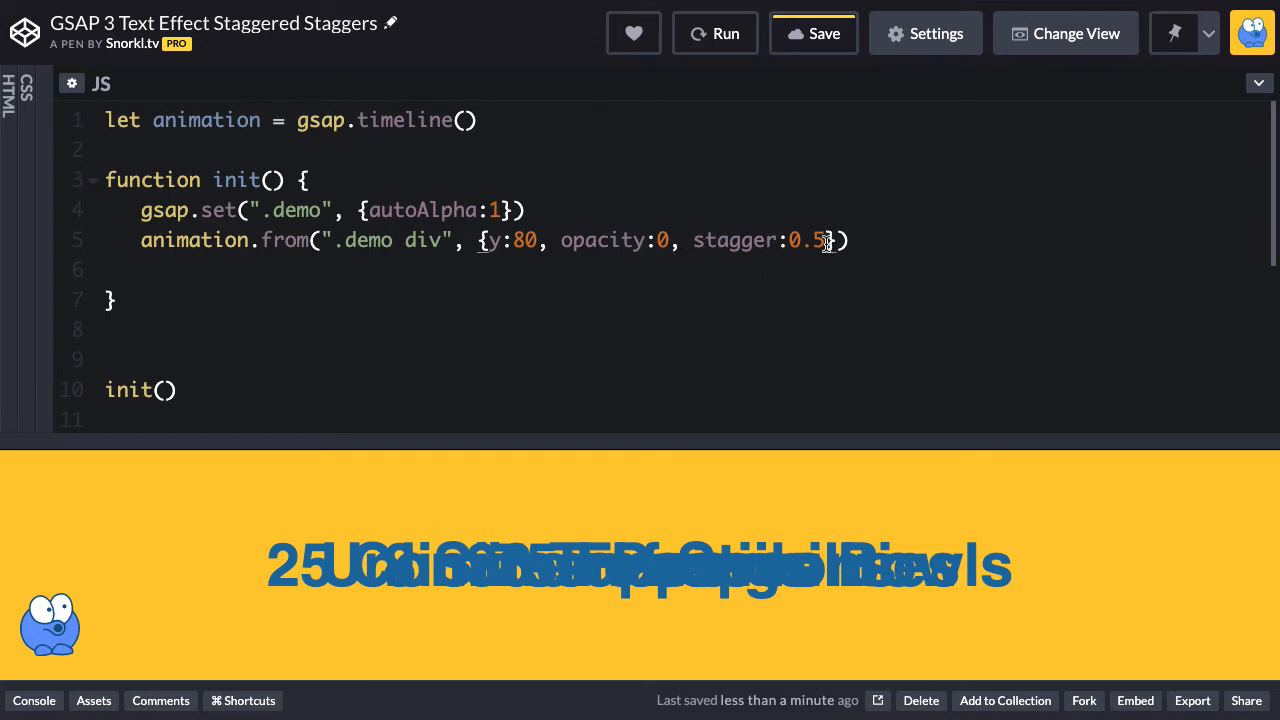
mouse_move(896, 242)
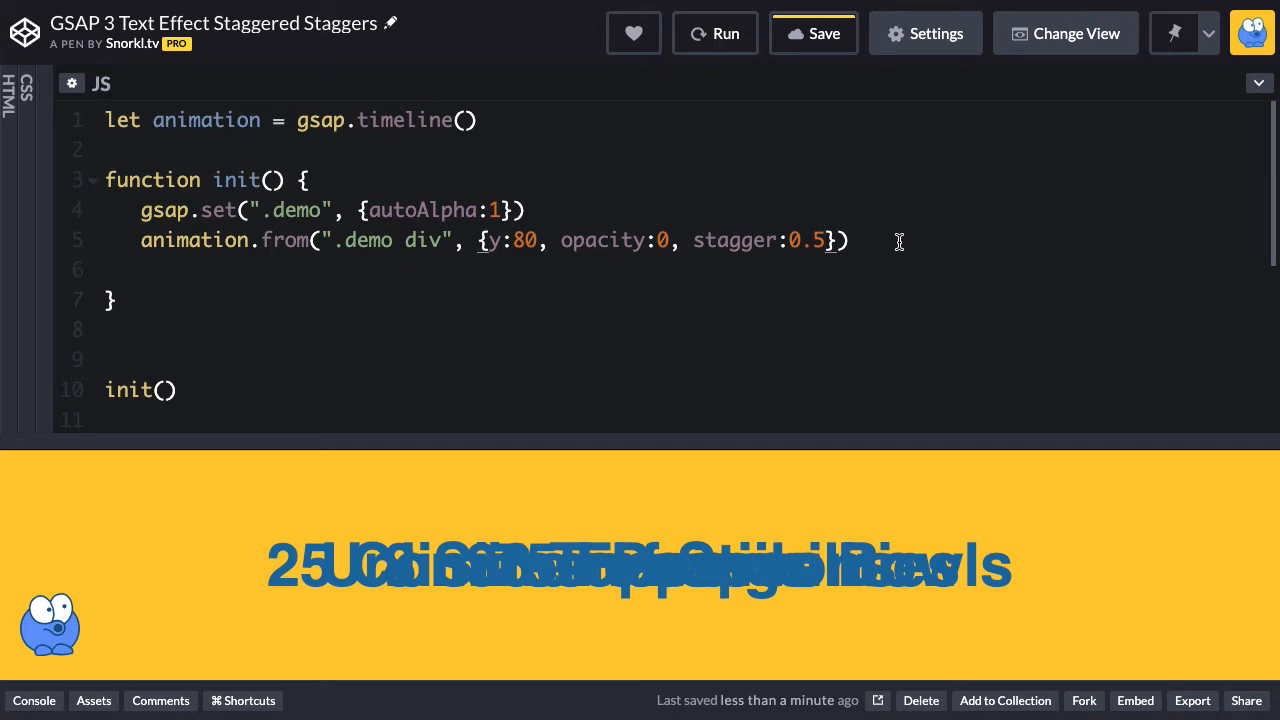
mouse_move(796, 80)
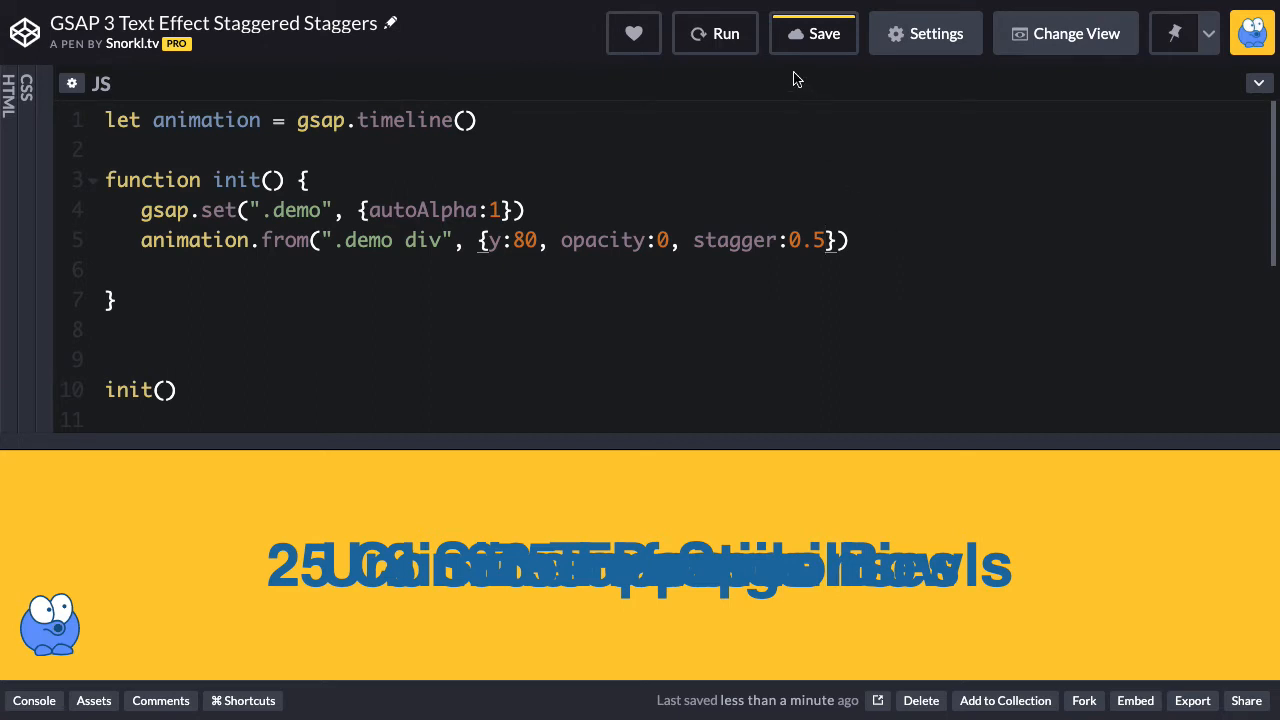
Replay the staggered rise-in animation and start a new line after the from() tween.
click(716, 32)
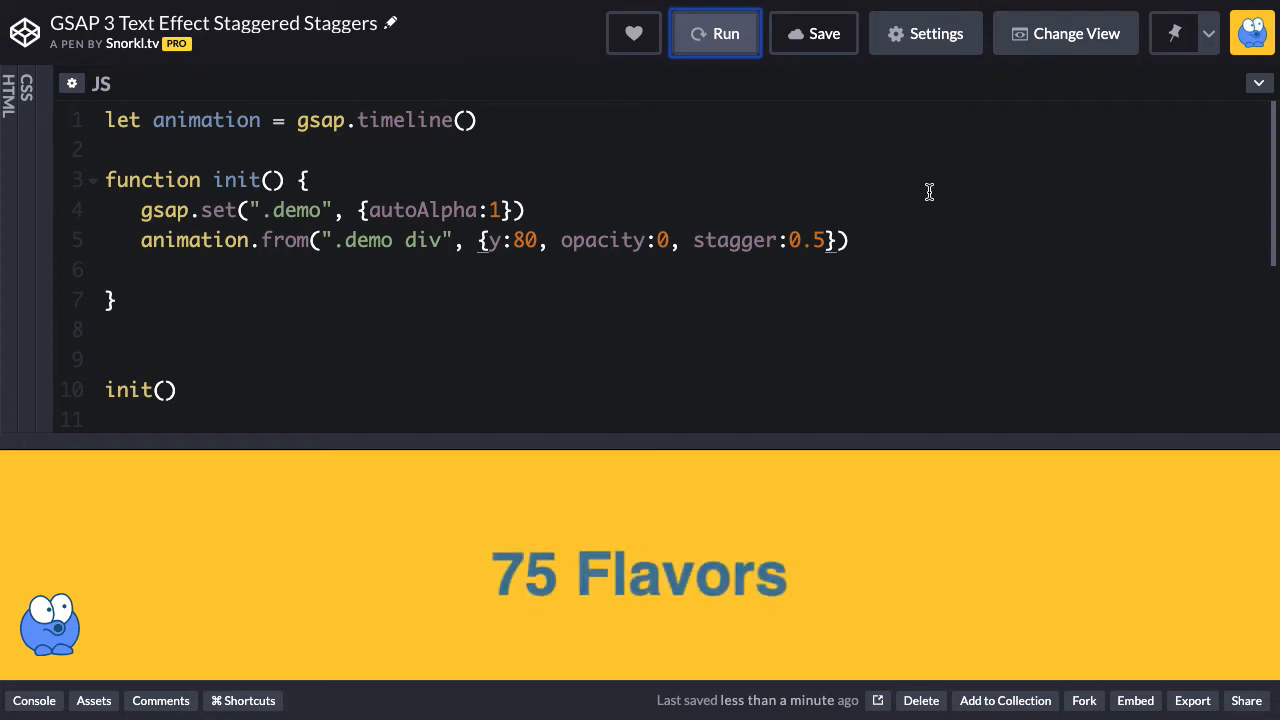
click(716, 32)
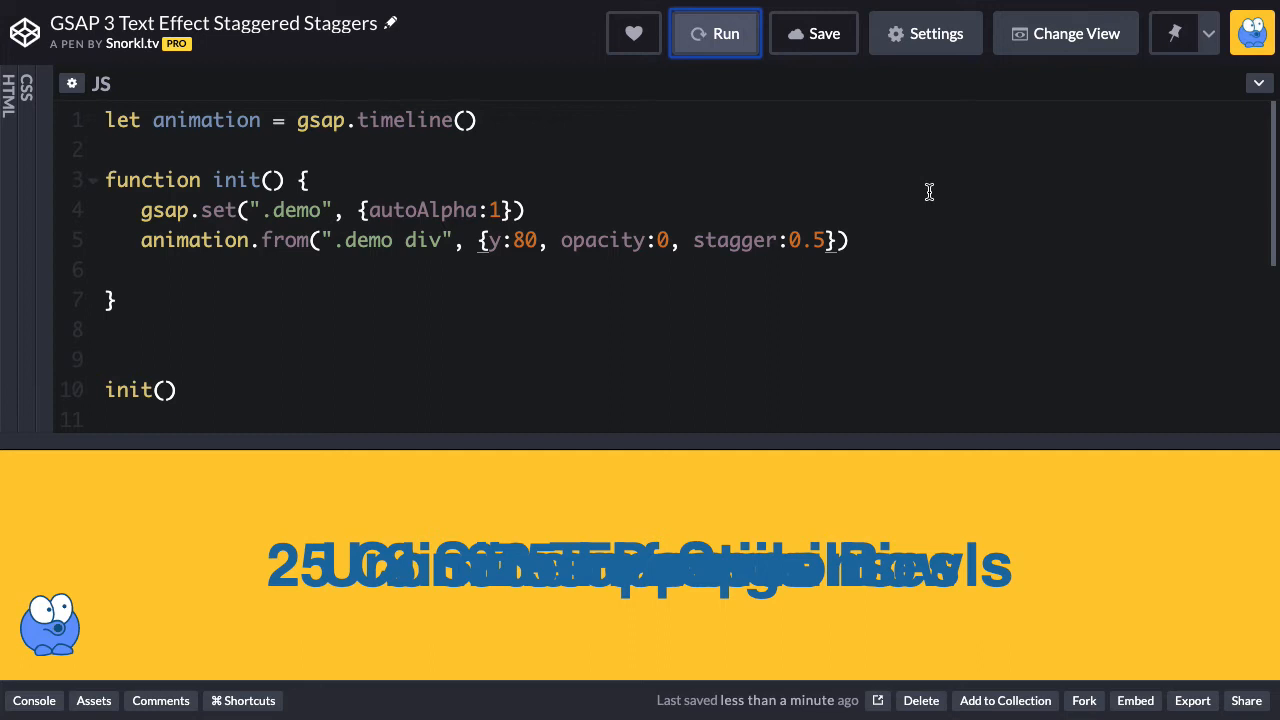
mouse_move(886, 240)
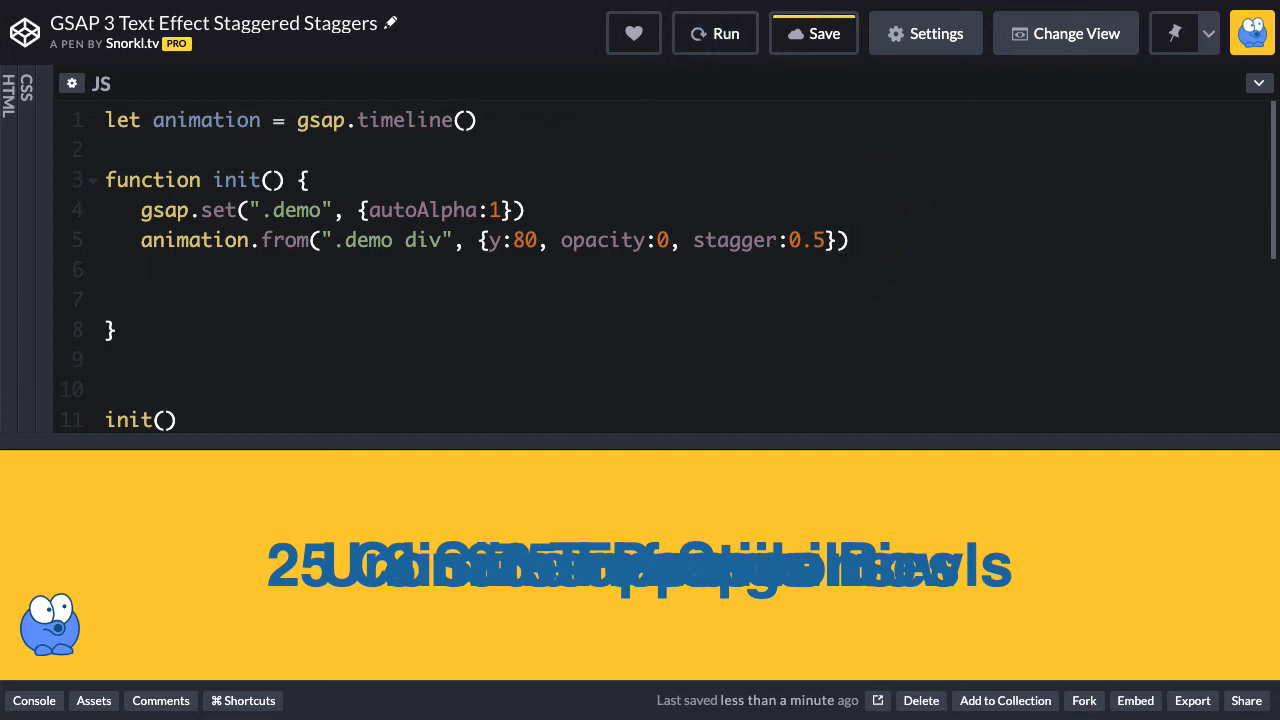
Chain .to(".demo div", {y:-80, opacity:0}) onto the timeline.
text(.to(".)
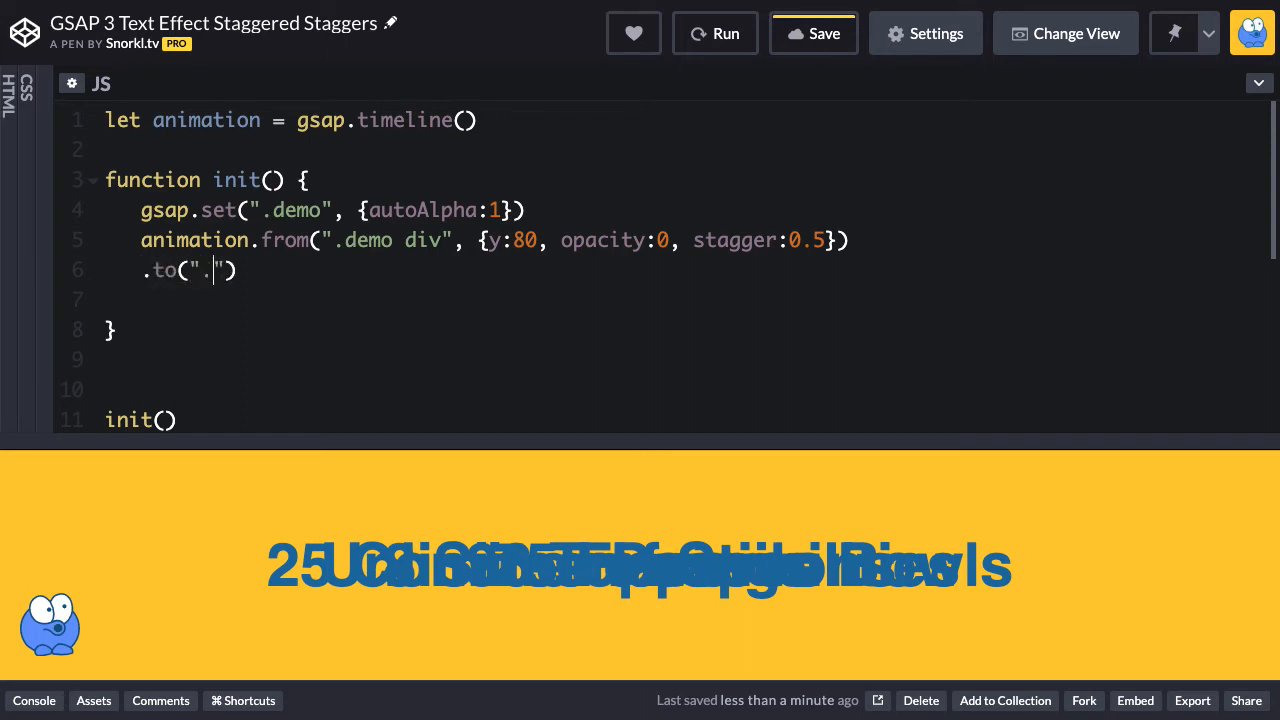
text(demo)
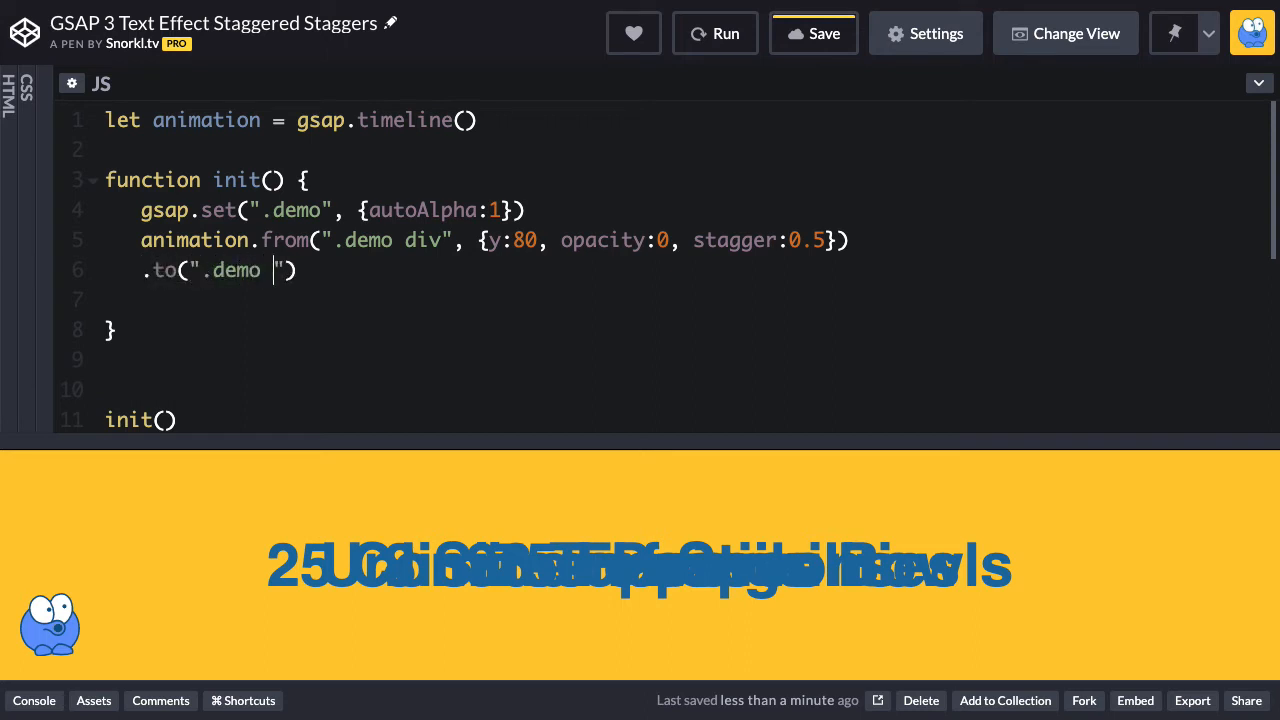
text(div)
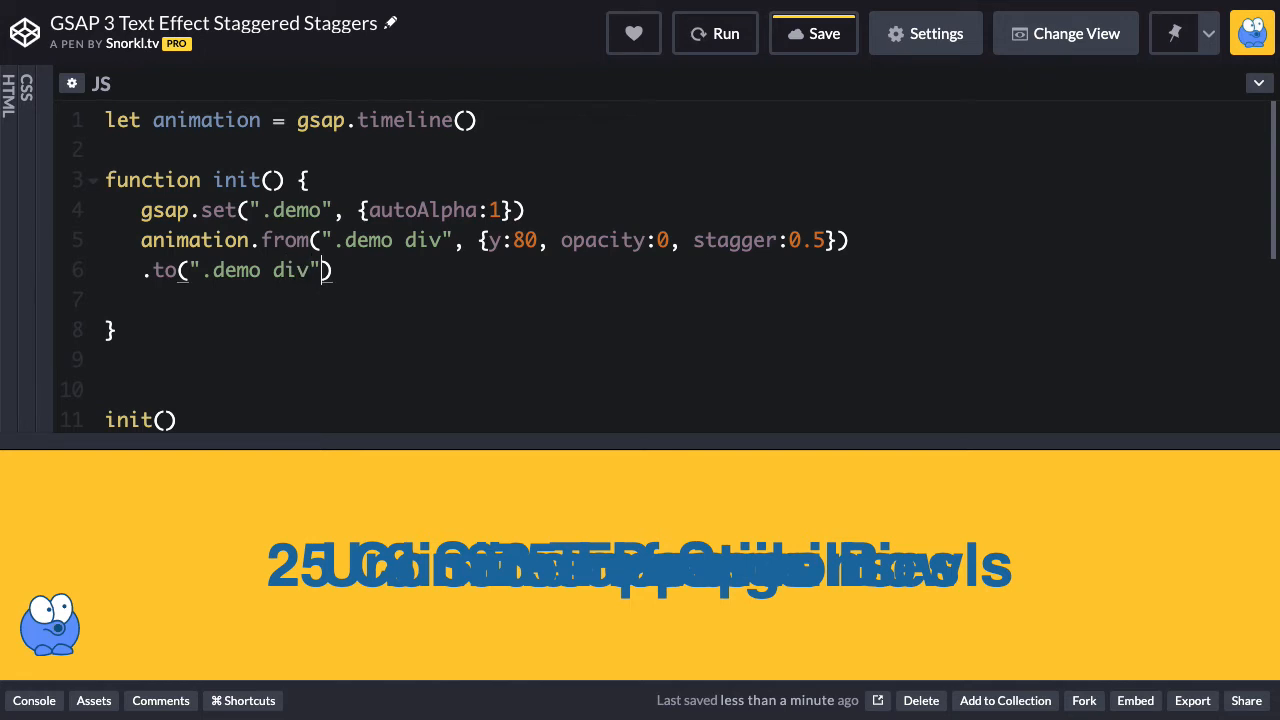
text(, {})
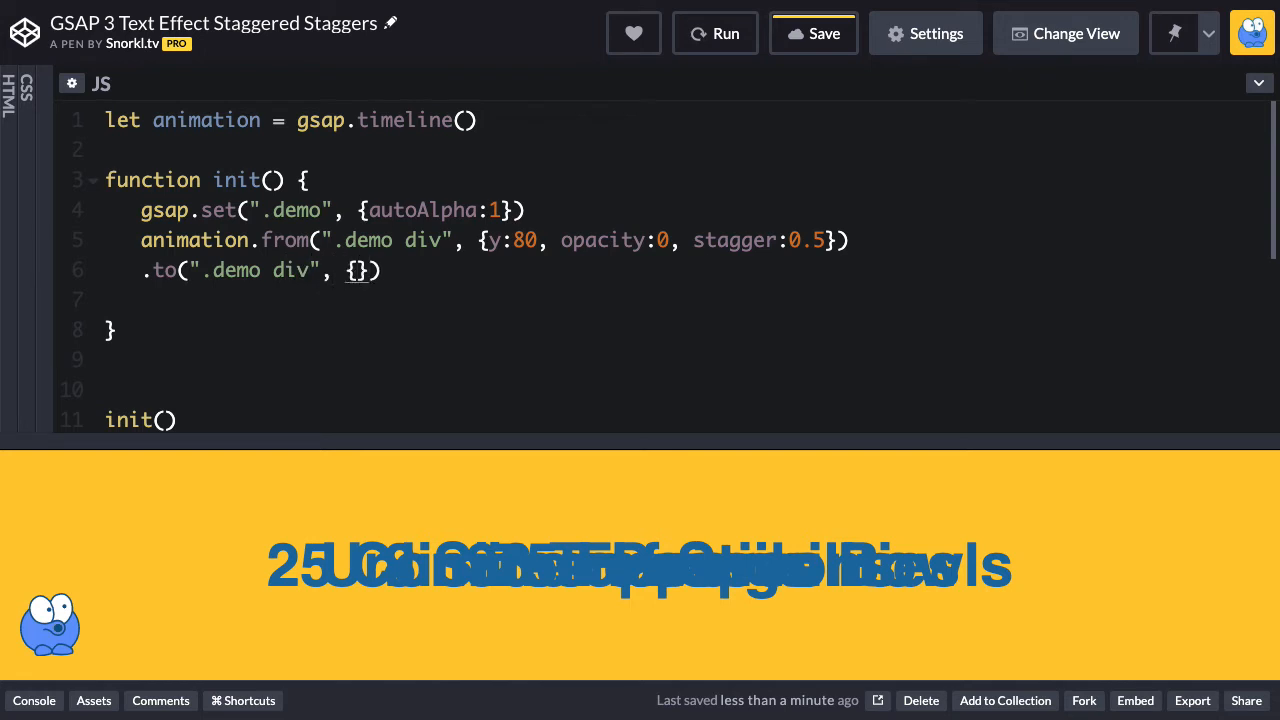
text(y:)
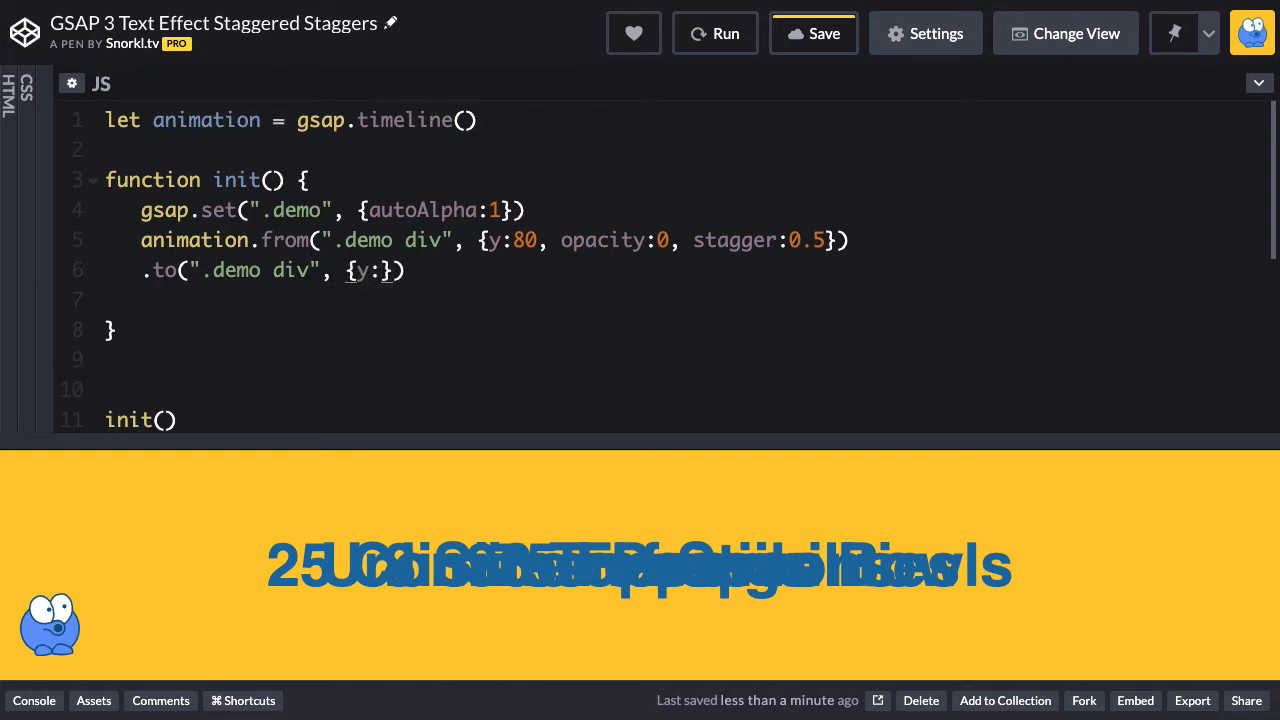
text(-8)
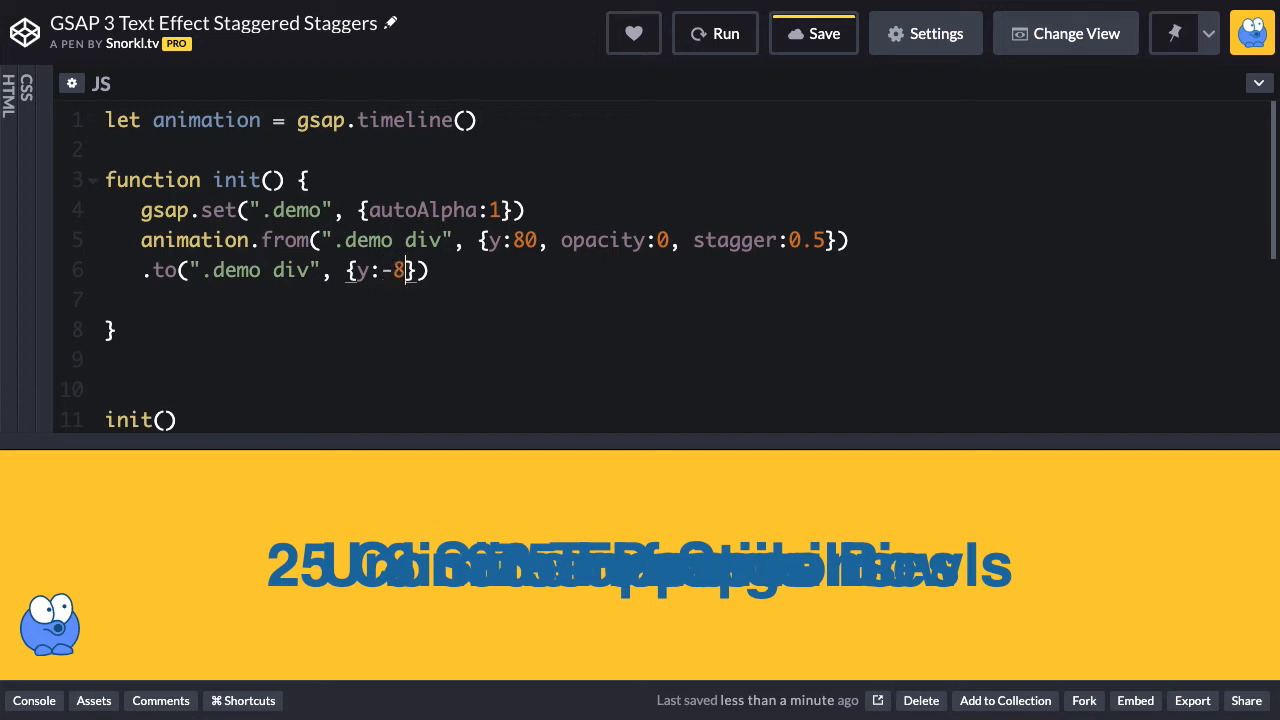
text(0,)
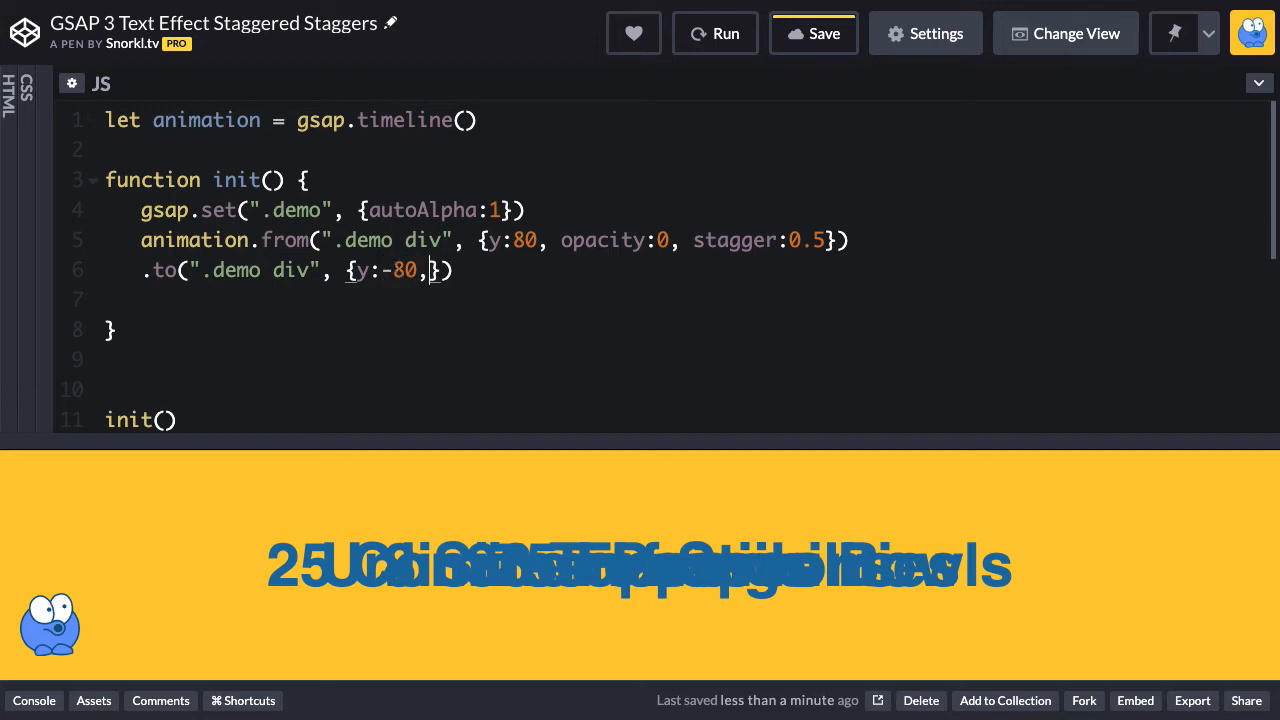
text(opacity:)
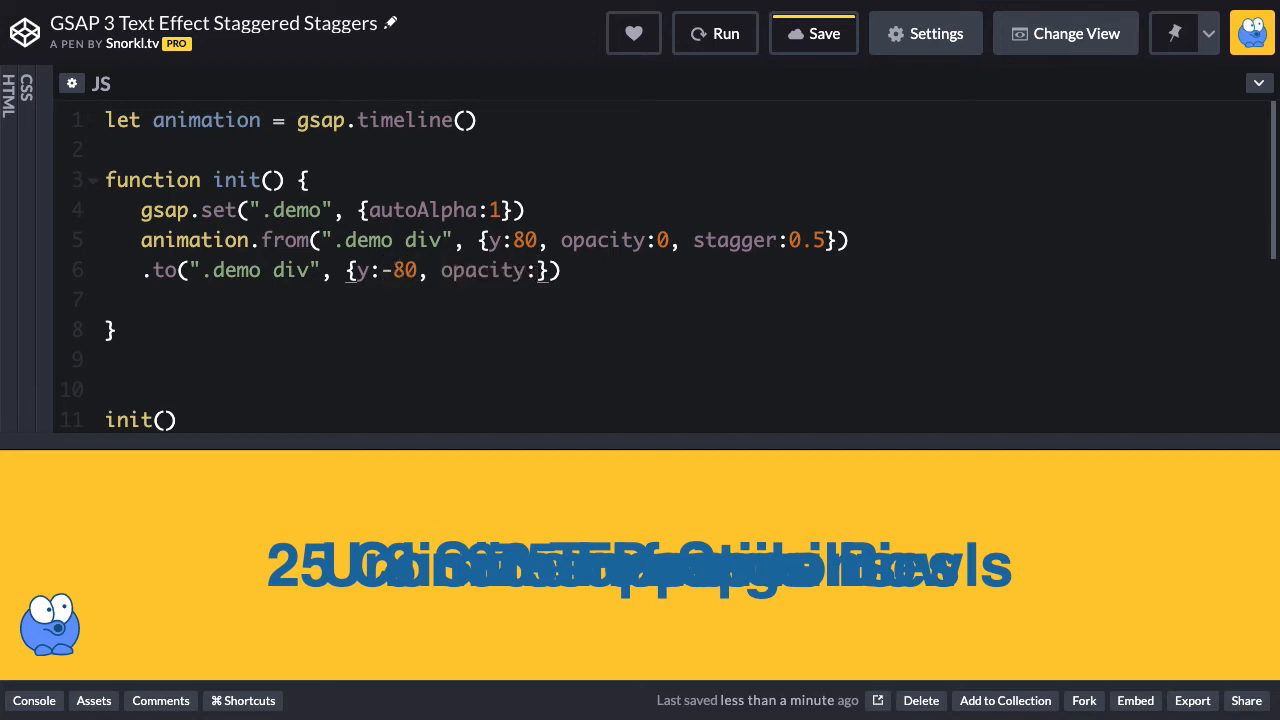
text(0, stagger)
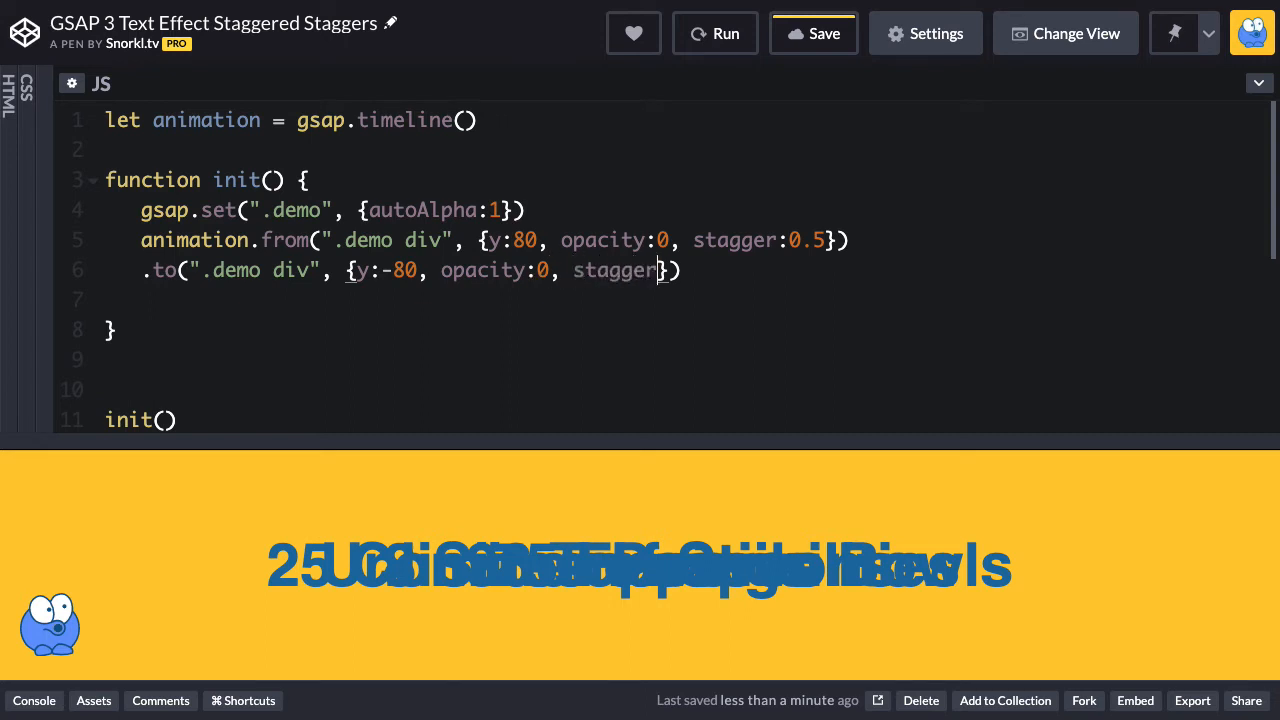
Give the to() tween stagger 0.5 and a 0.5 position offset.
text(0.)
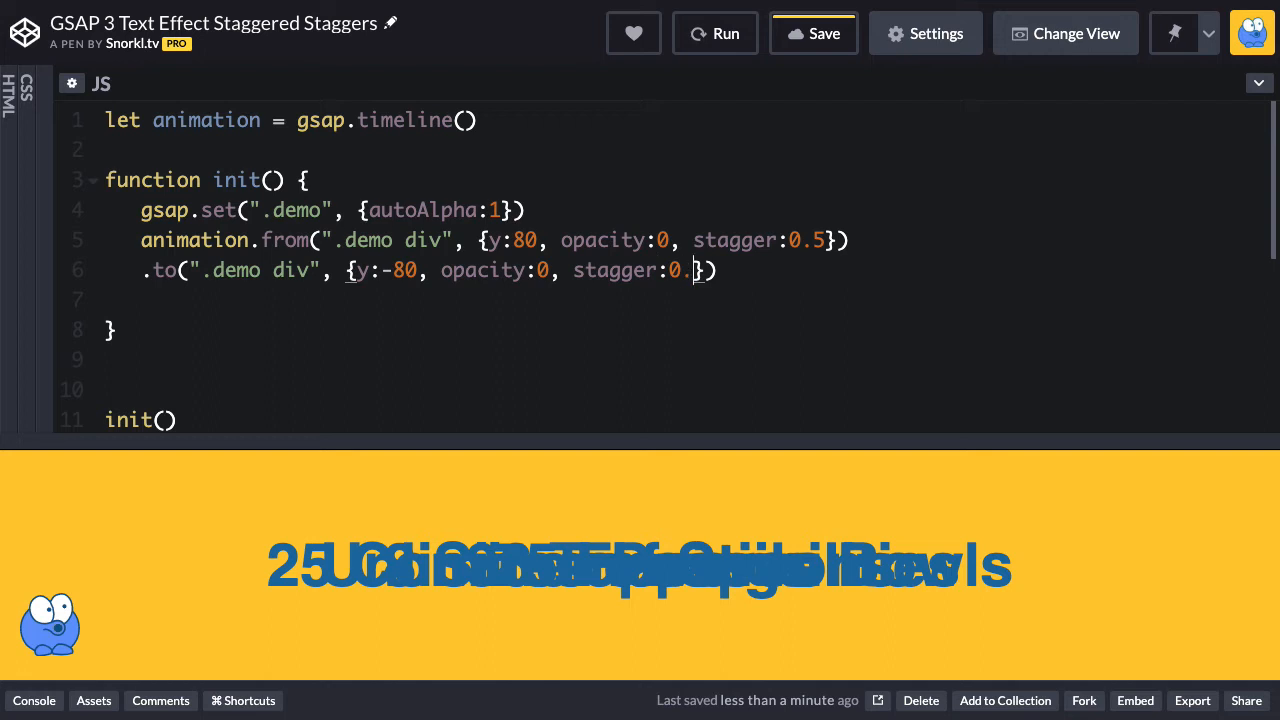
text(0.5)
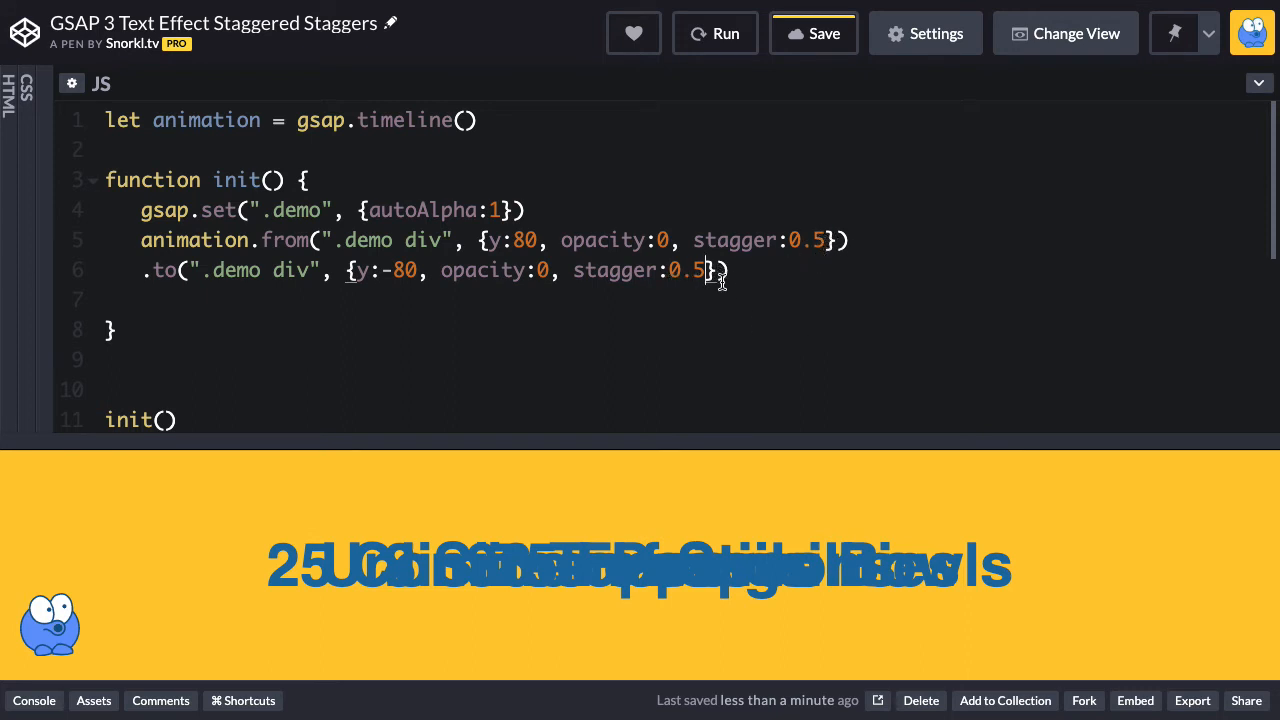
text(,)
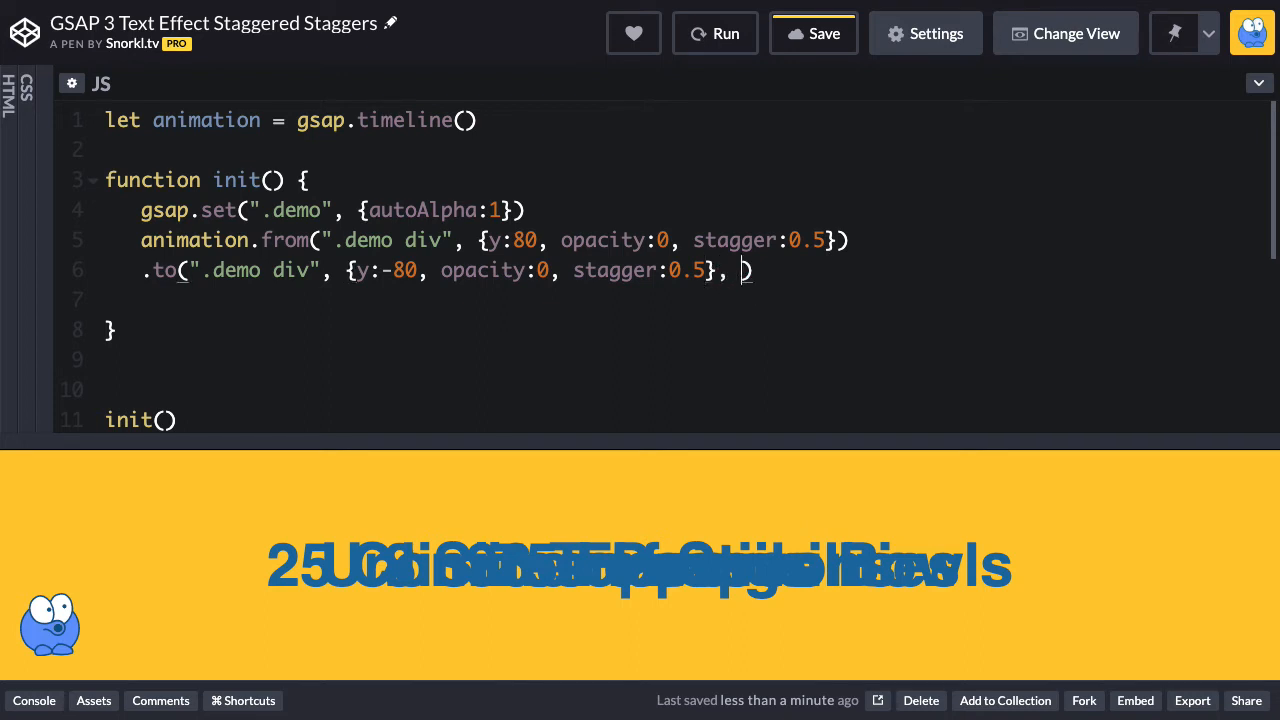
text(0.)
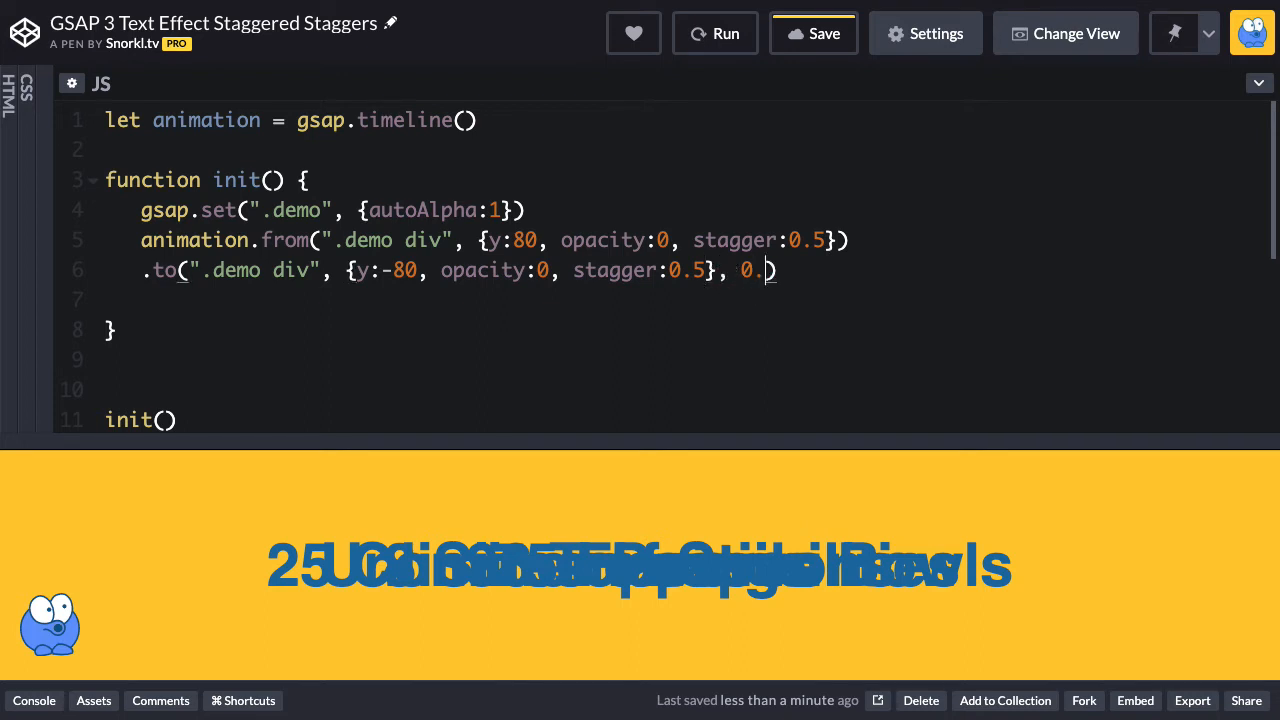
text(5)
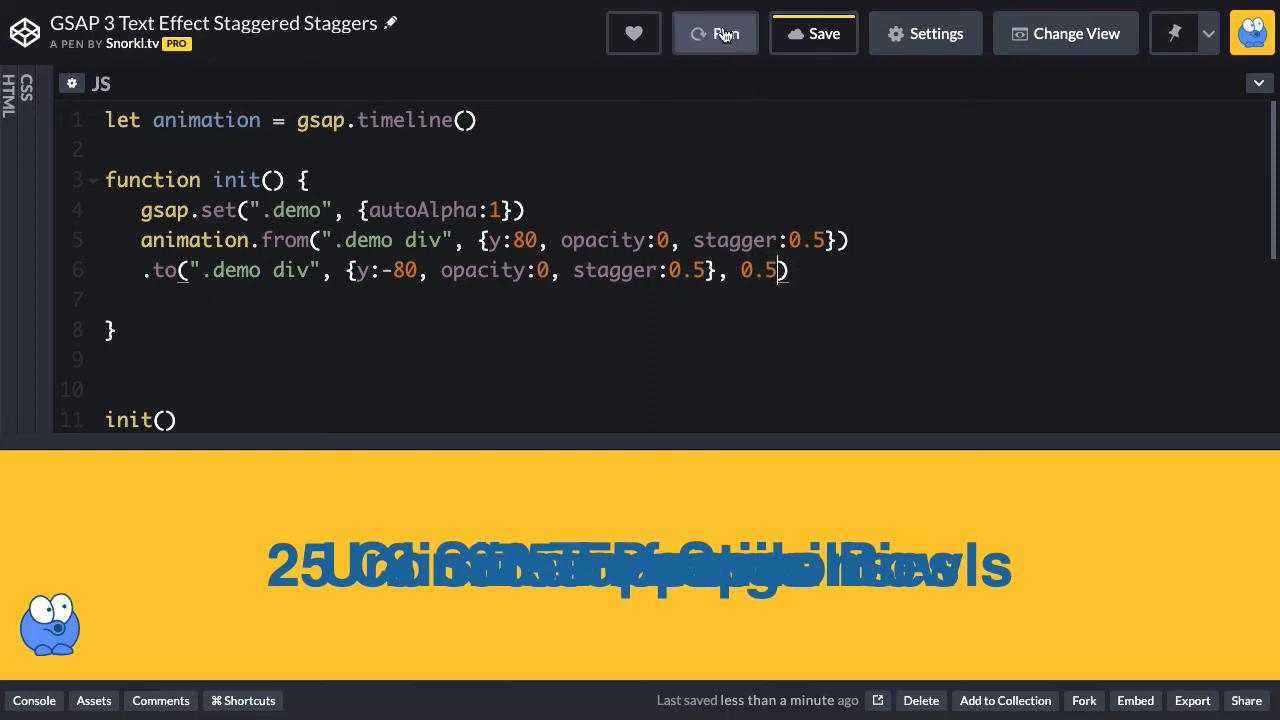
mouse_move(716, 32)
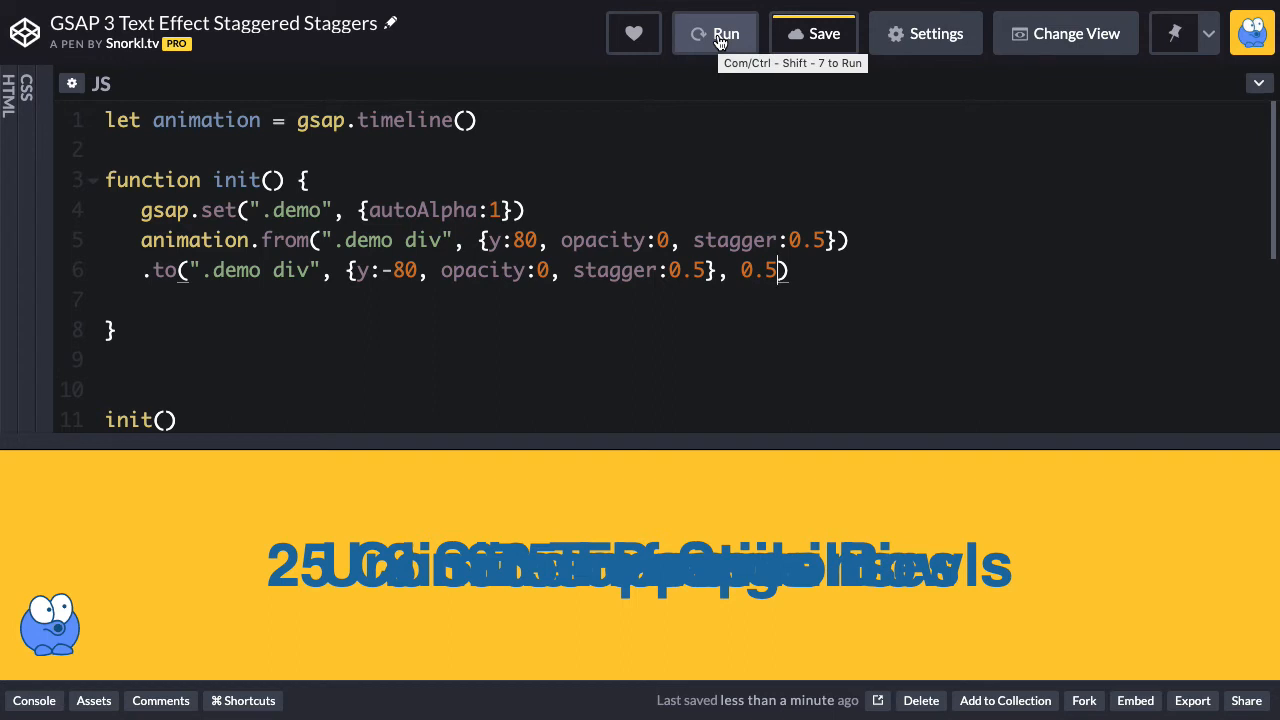
Rerun the pen so the lines stagger in and then rise and fade out.
click(716, 32)
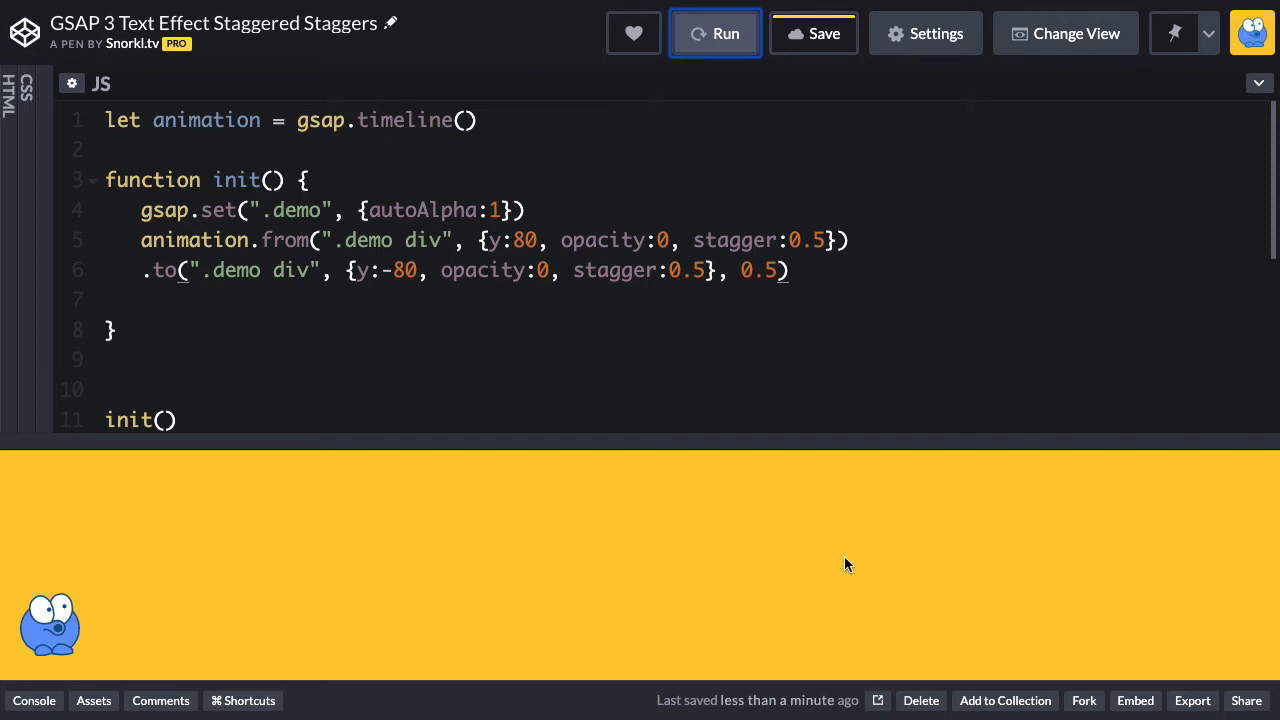
mouse_move(852, 562)
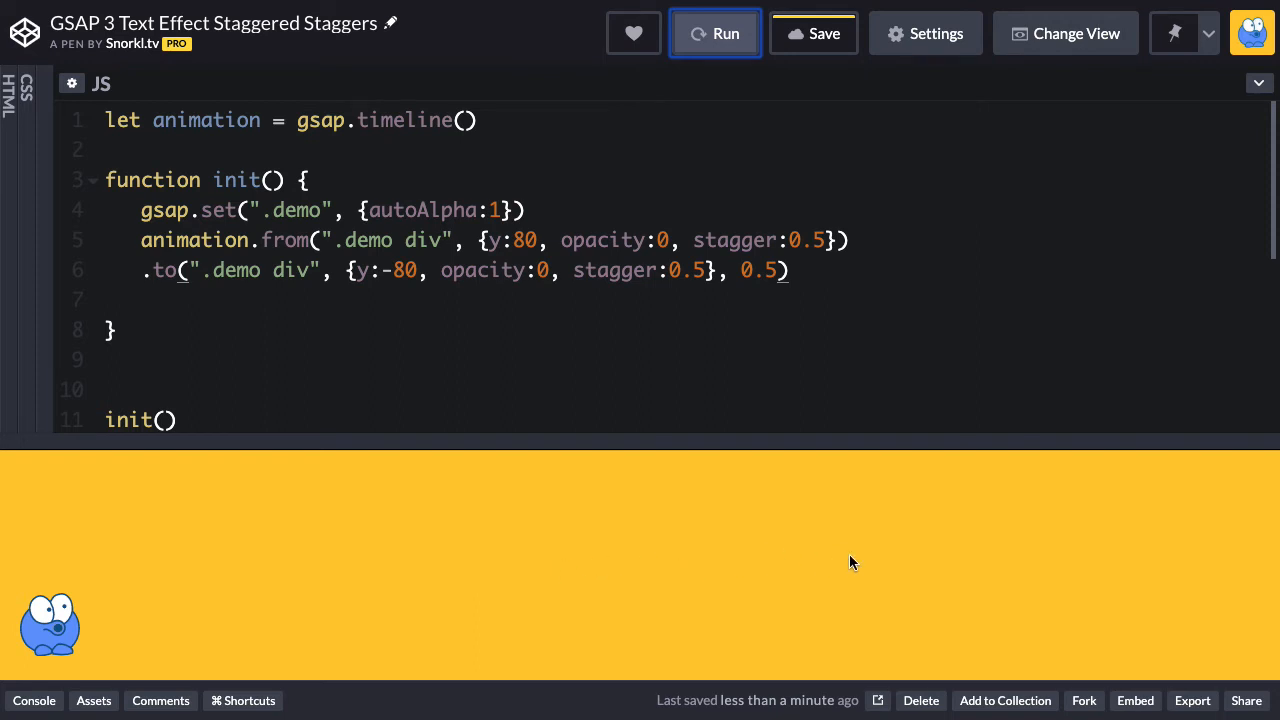
mouse_move(834, 544)
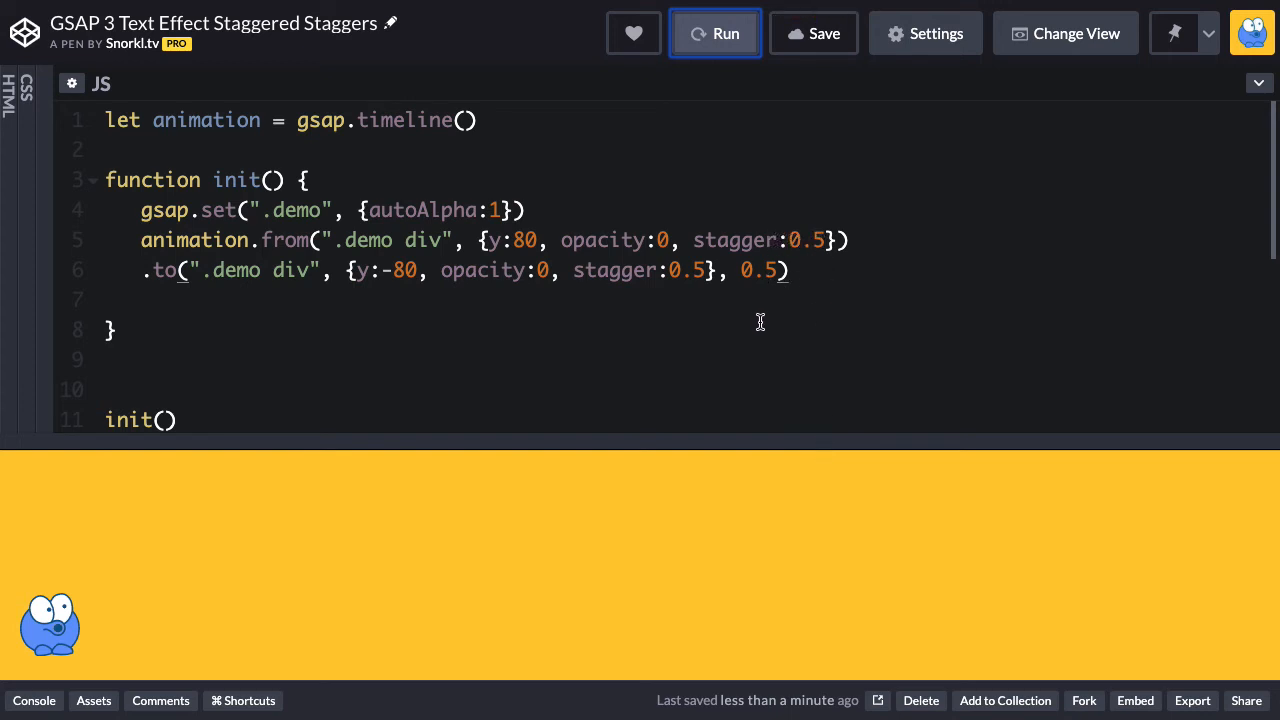
mouse_move(840, 292)
text(1)
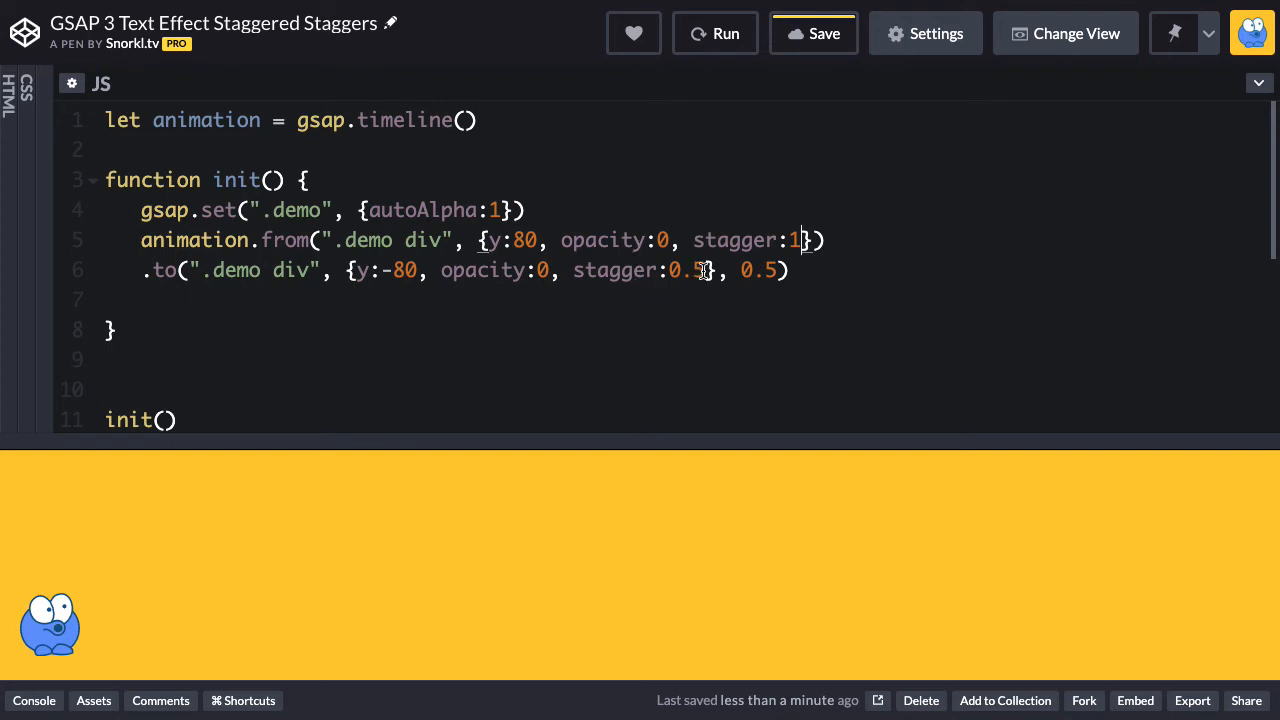
Replace the 0.5 stagger values in both tweens with 1 and rerun.
double_click(688, 270)
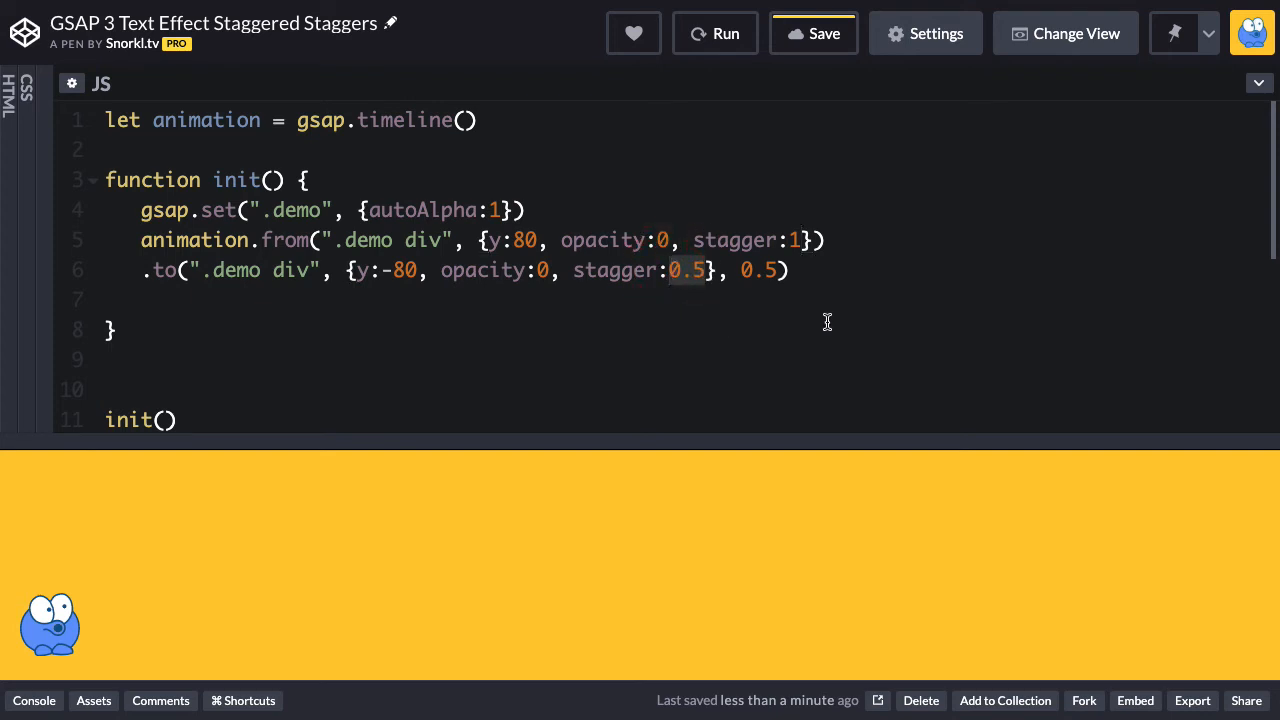
text(1)
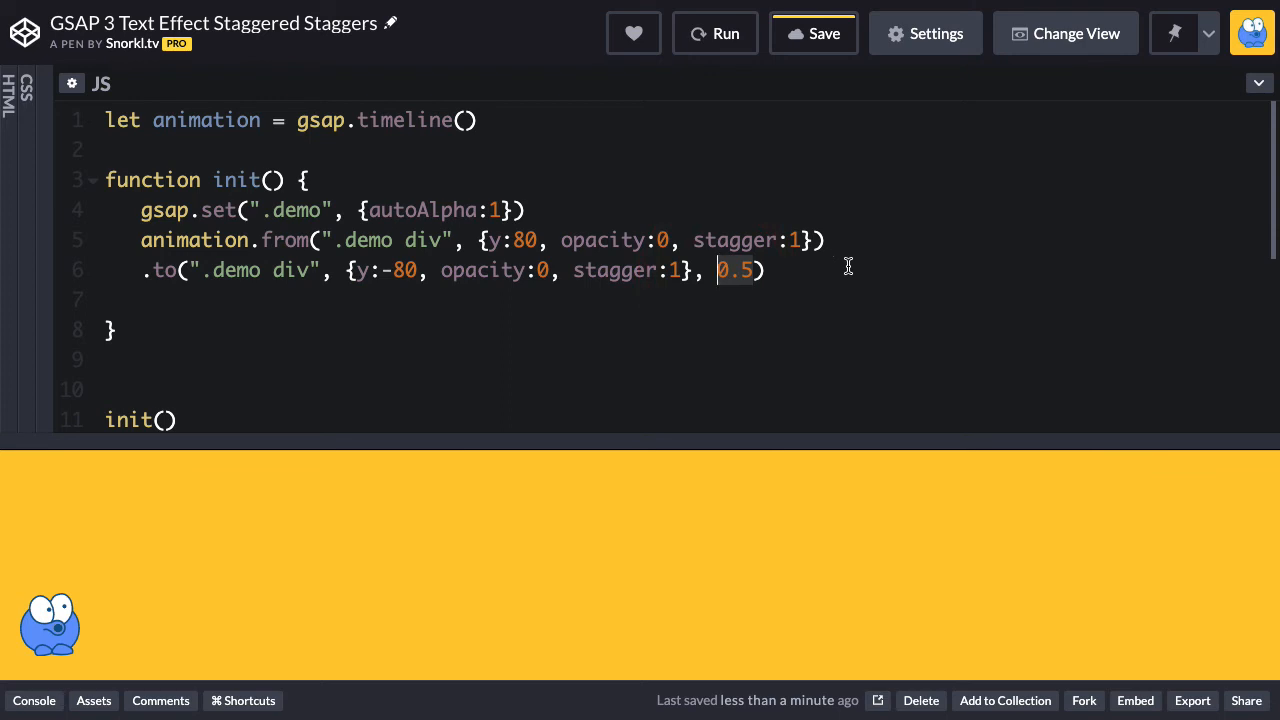
text(1)
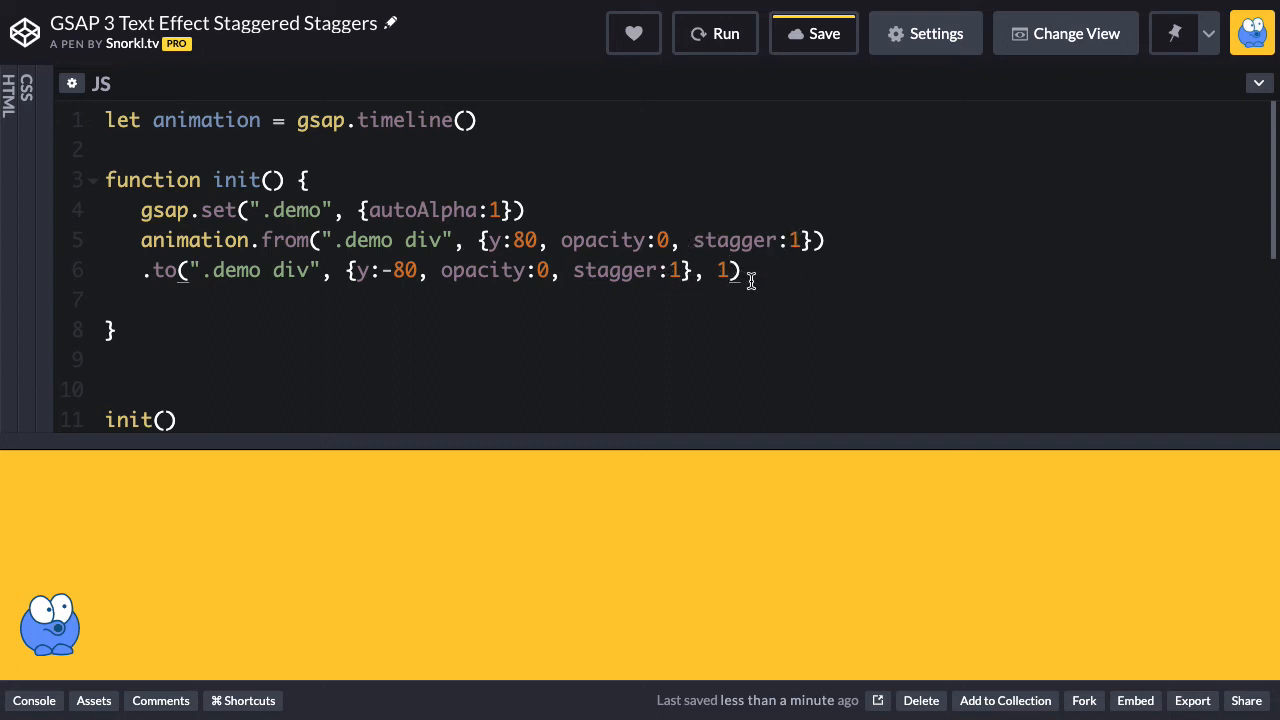
click(716, 32)
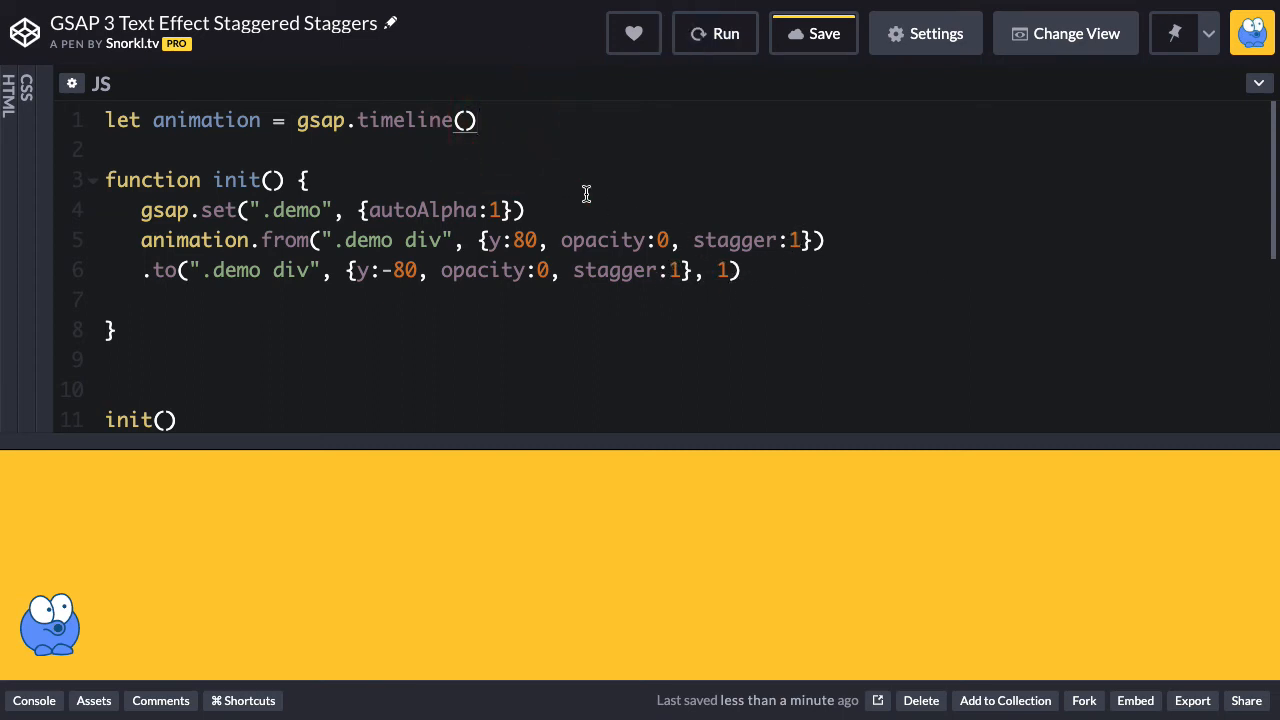
Declare let stagger = 1 under the timeline line.
text(let)
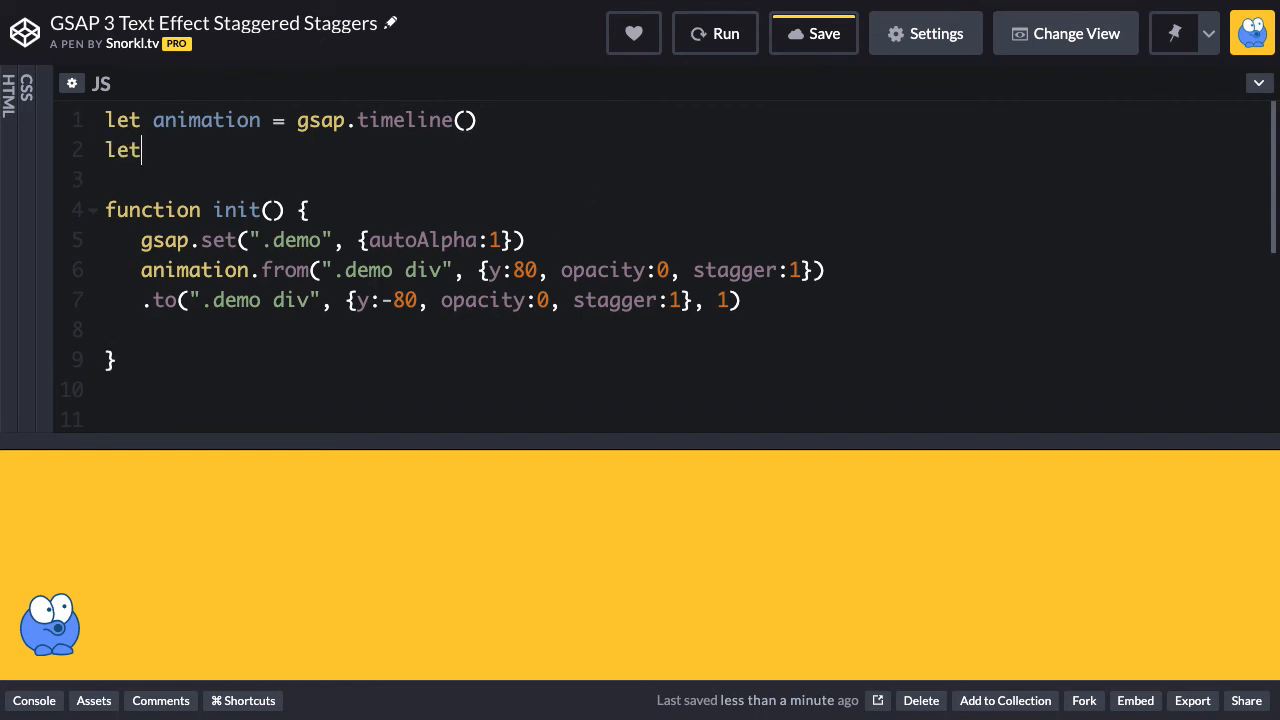
text(stagger =)
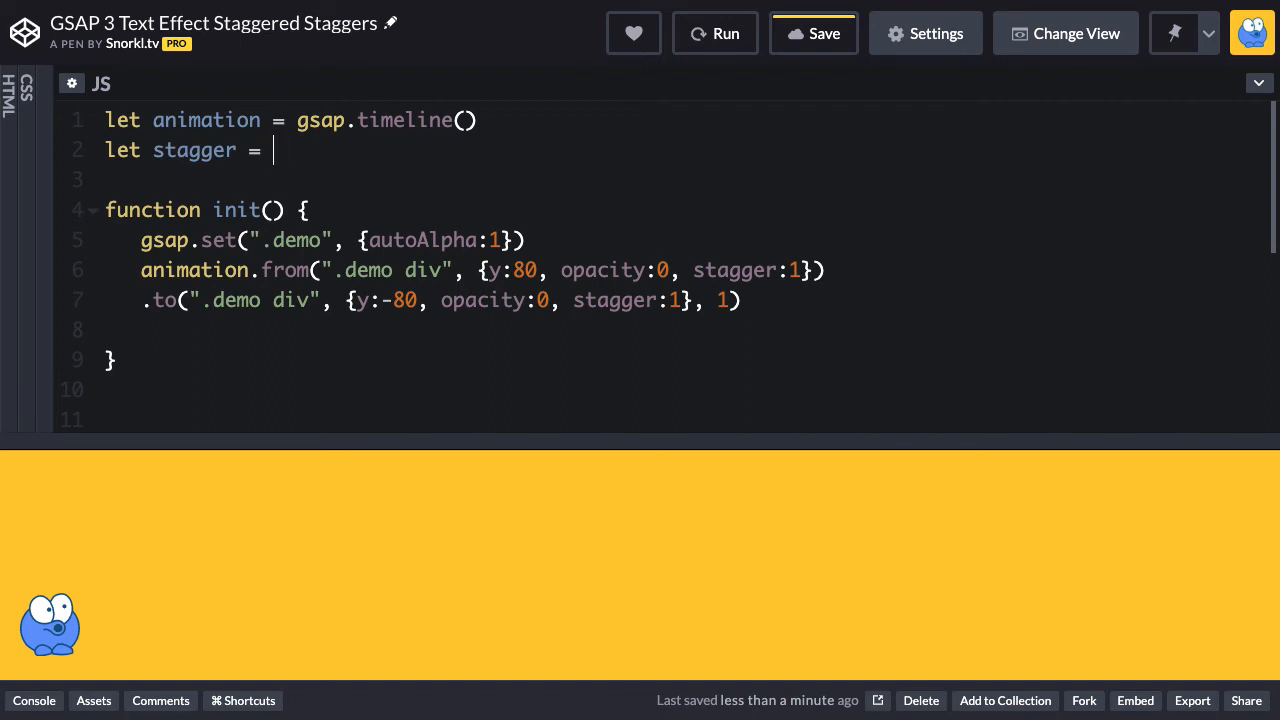
text(1)
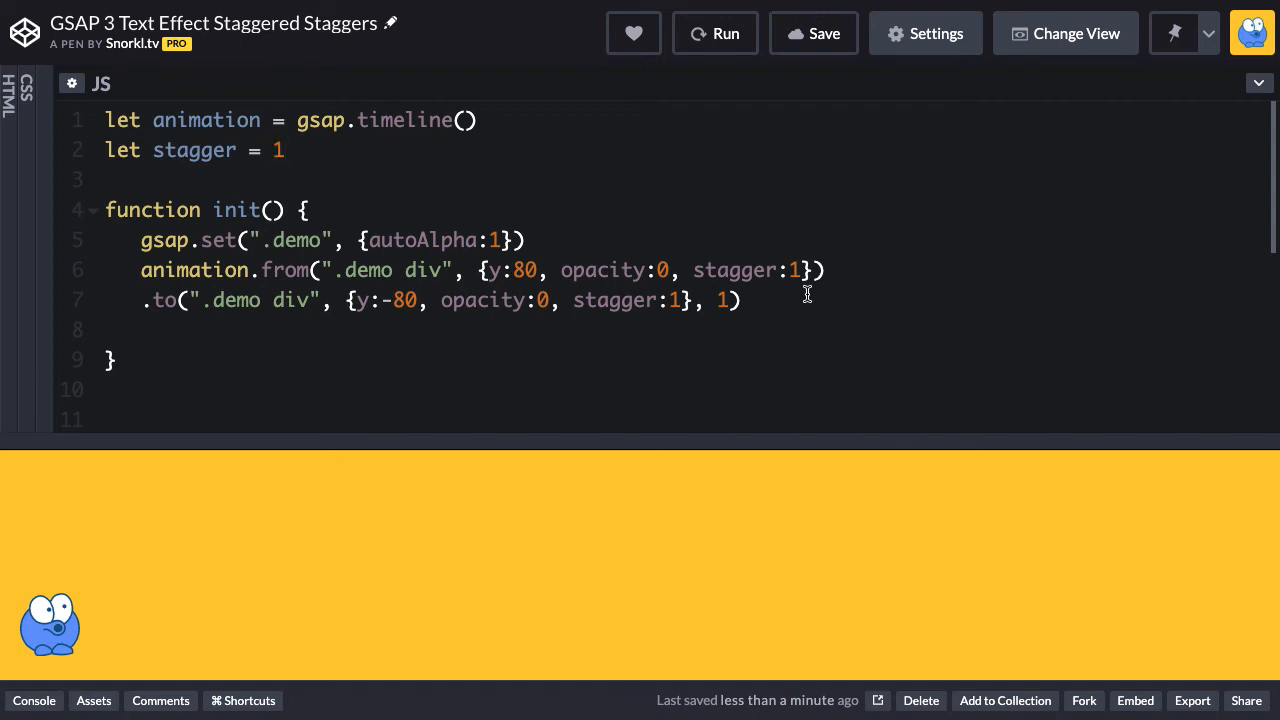
Use the stagger variable for both tweens' stagger and the to() tween's offset, removing the leftover 1.
text(sta)
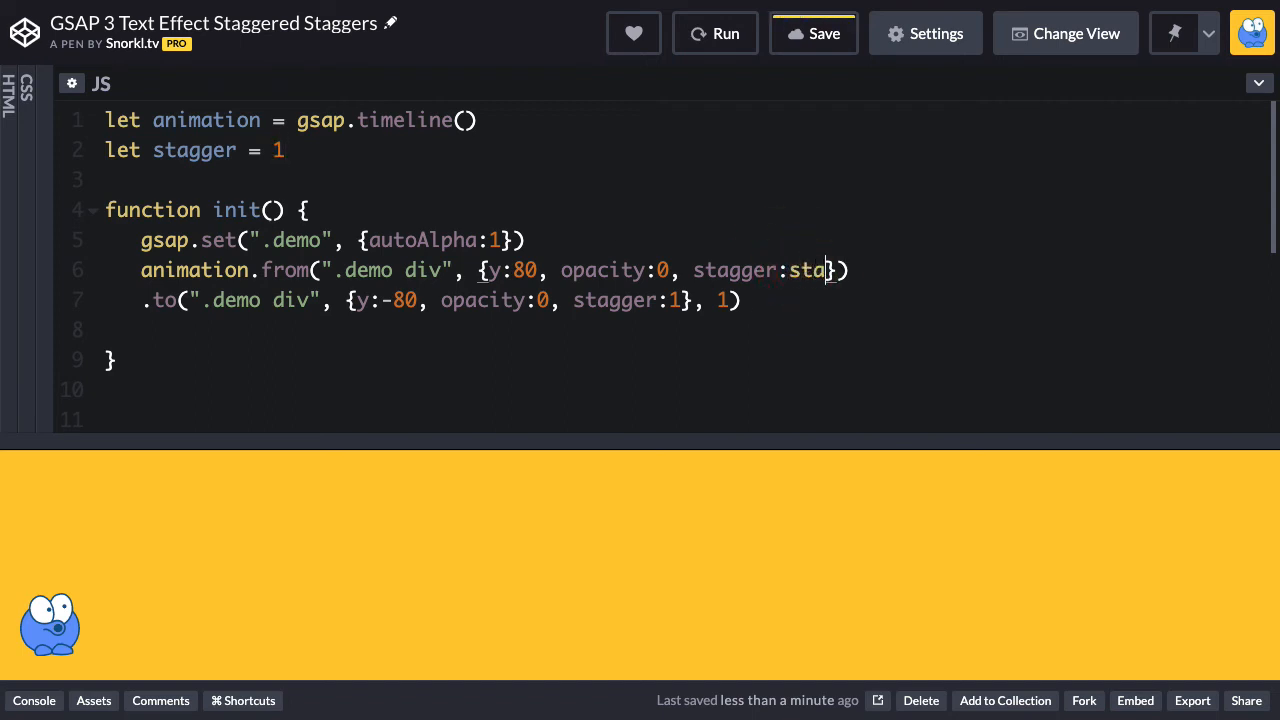
text(gger)
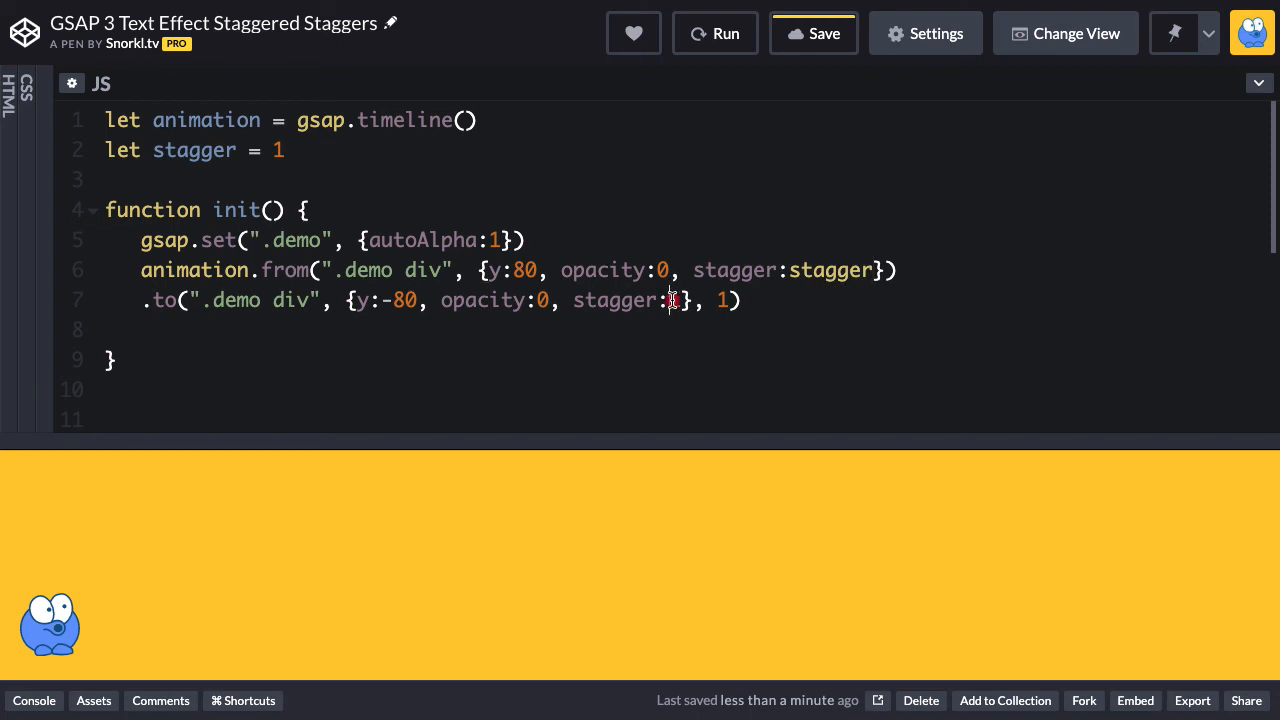
text(stagger)
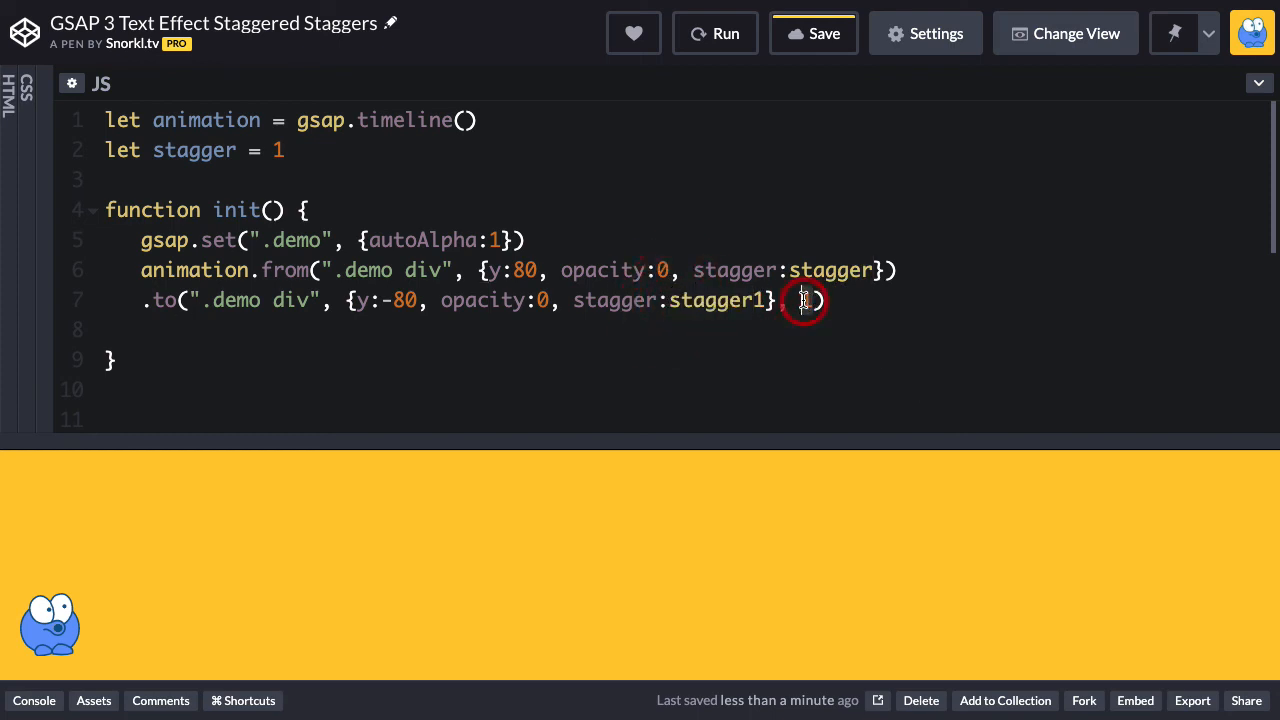
text(, stagger)
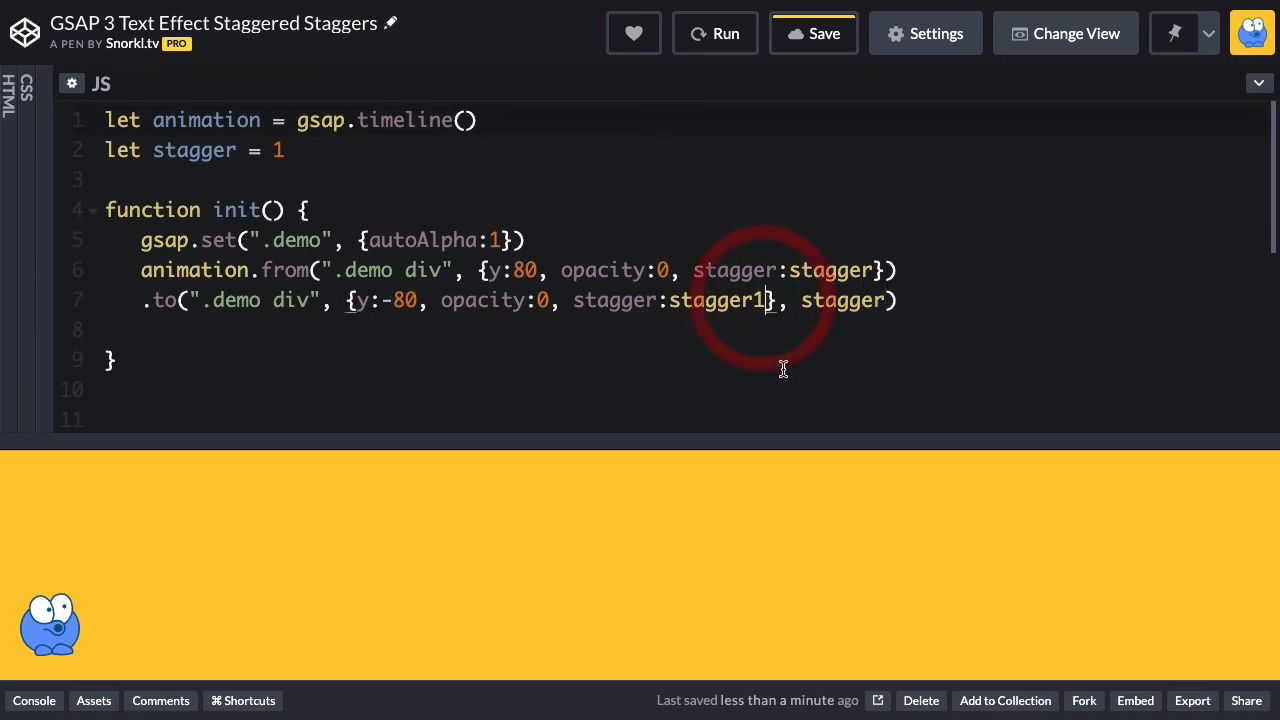
key(Backspace)
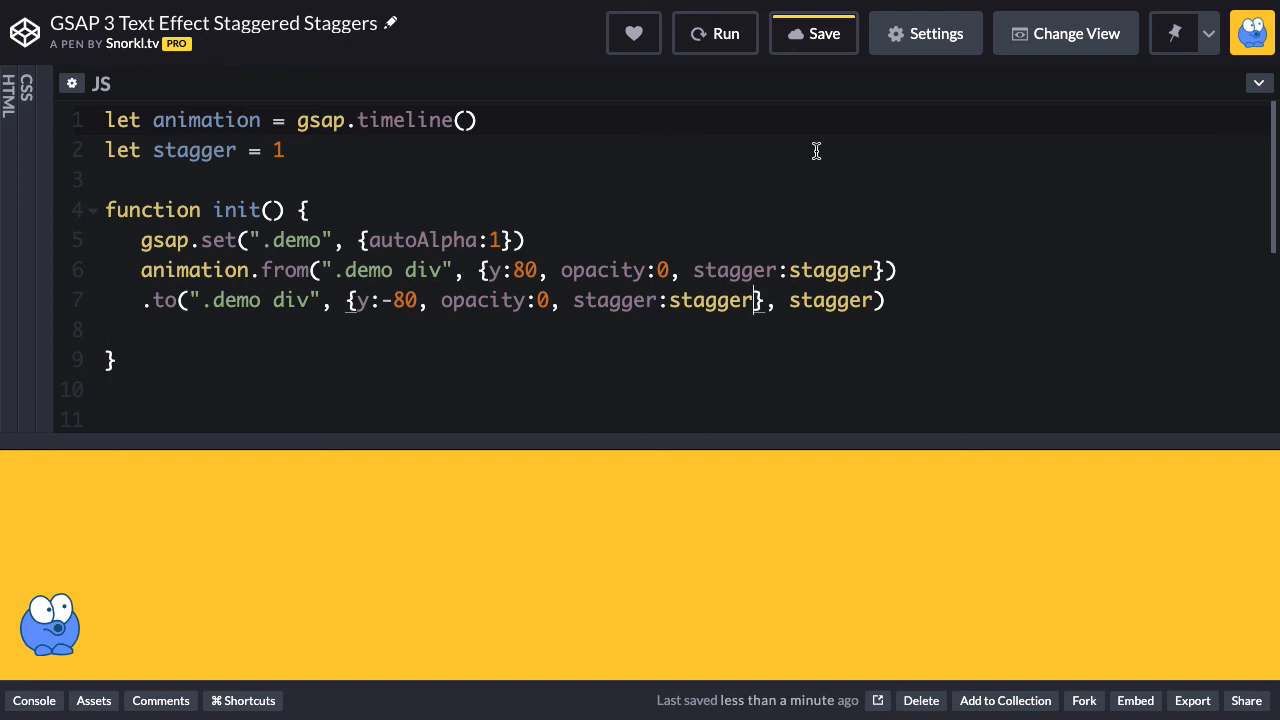
Rerun the pen a few times to watch the variable-driven in-and-out animation.
click(716, 32)
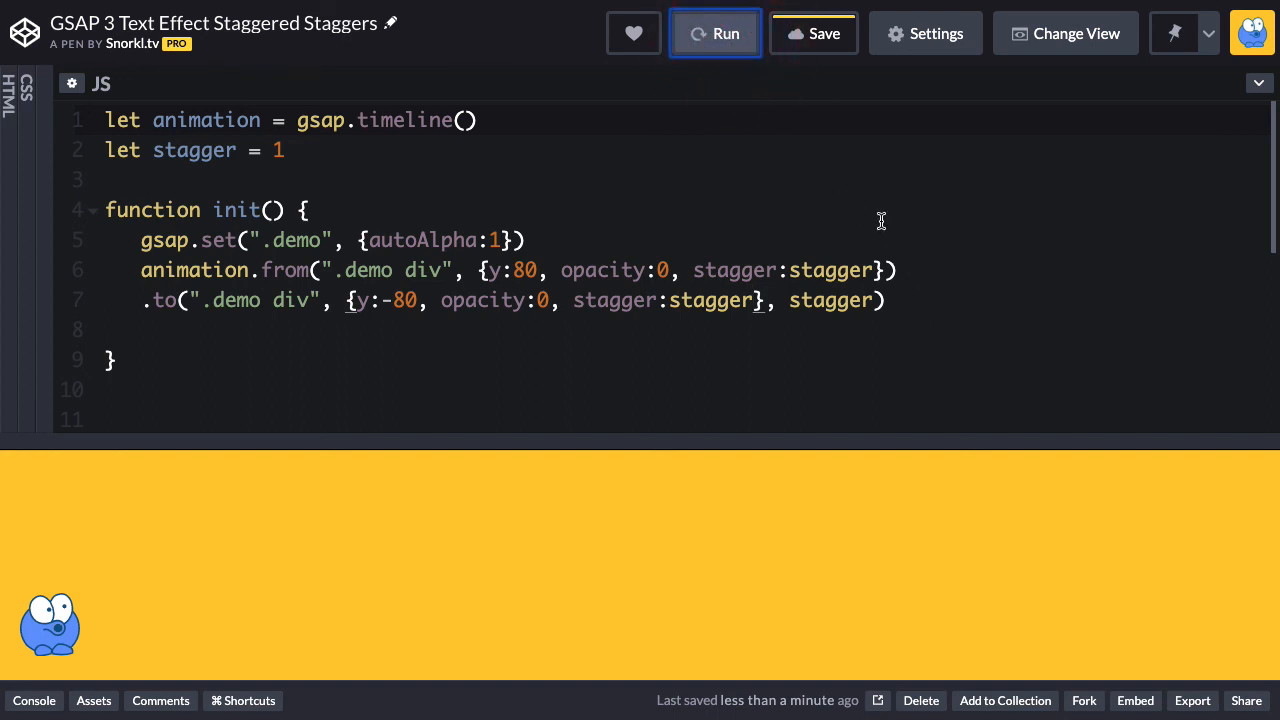
click(716, 32)
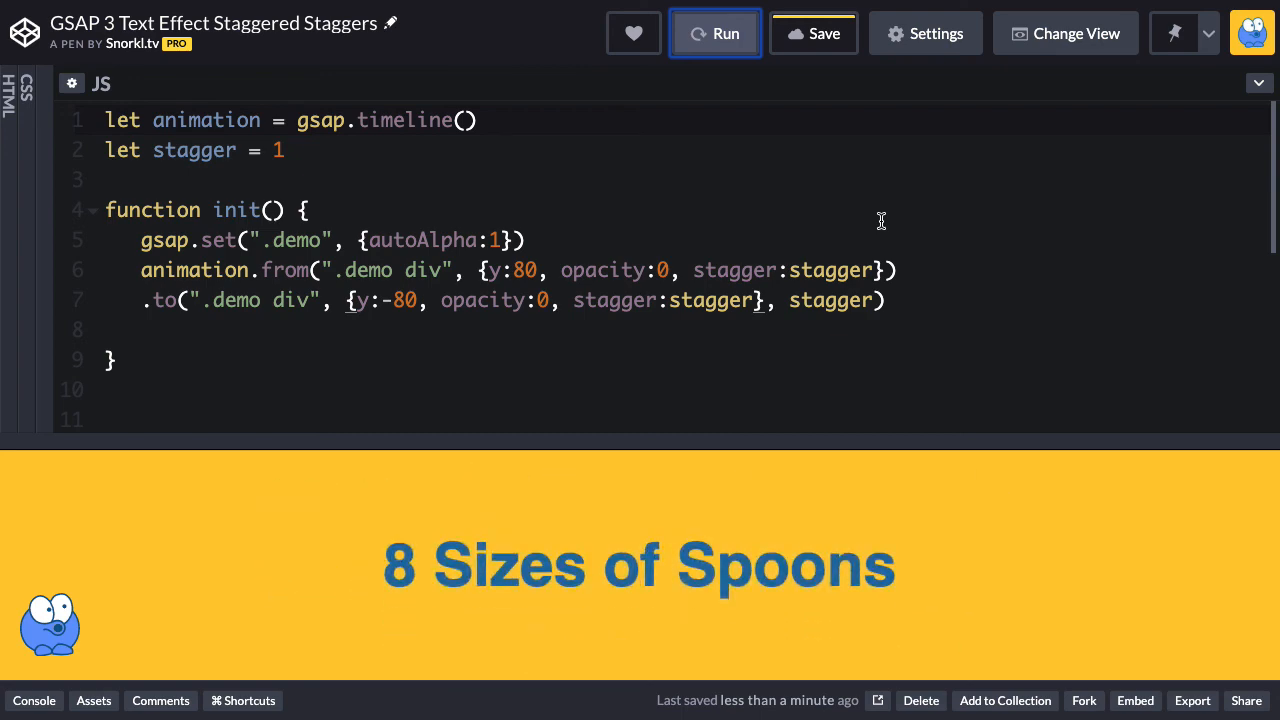
click(716, 32)
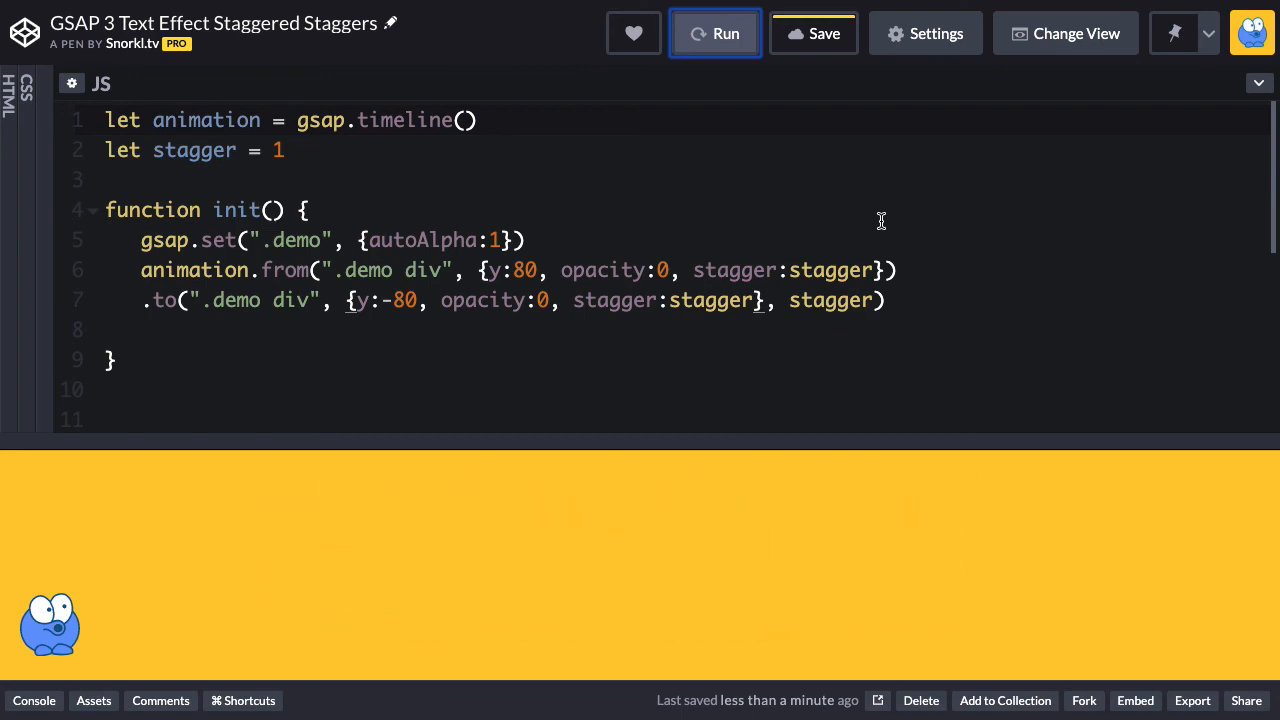